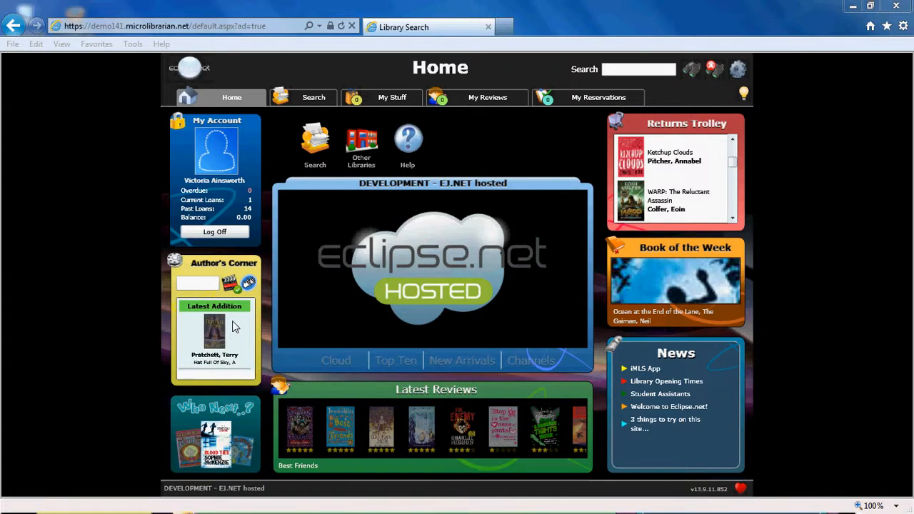
# Show details of Terry Pratchett's 'A Hat Full of Sky' from the Latest Addition cover.
pyautogui.click(214, 332)
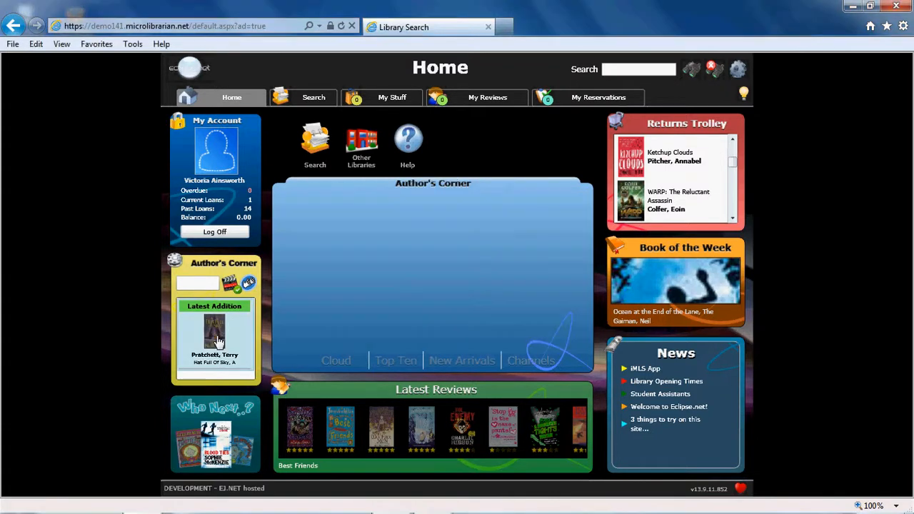
pyautogui.click(214, 332)
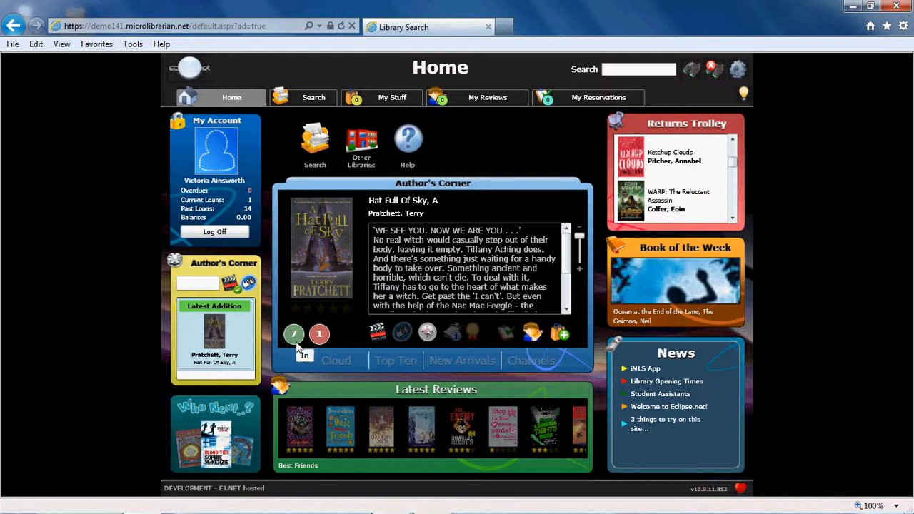
pyautogui.moveTo(319, 333)
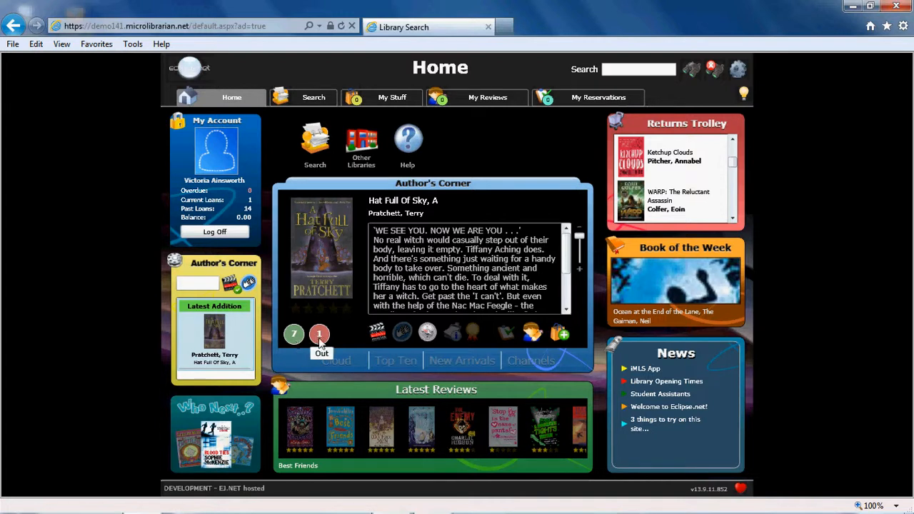
pyautogui.moveTo(339, 305)
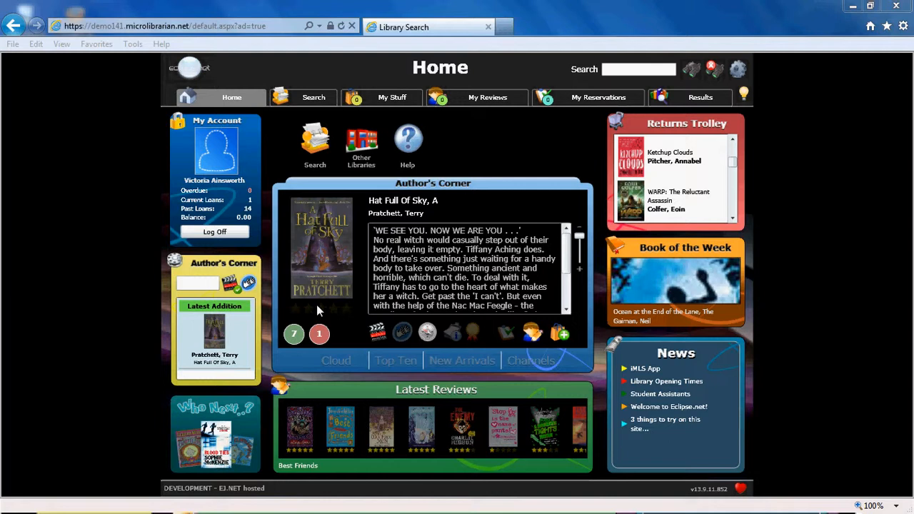
pyautogui.moveTo(229, 432)
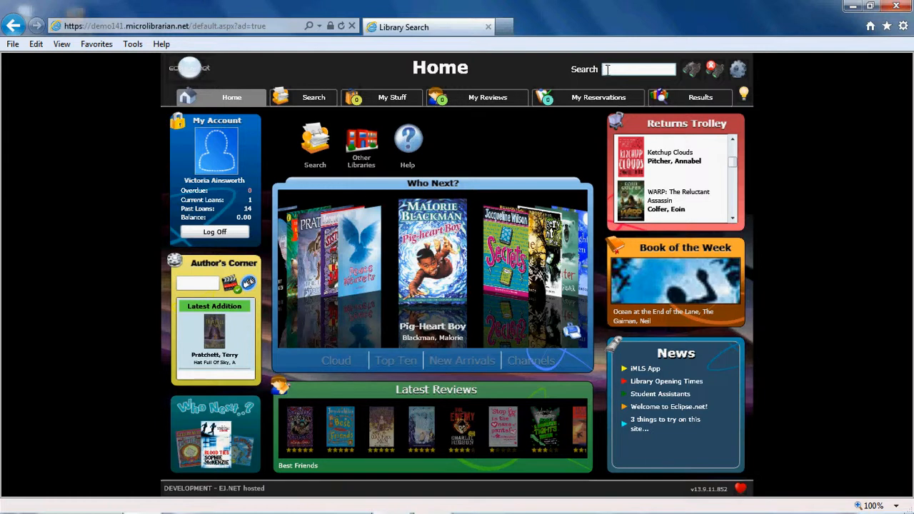
# Search the catalogue for 'kevin brooks' and view the details of Bloodline.
pyautogui.write('kevin brooks')
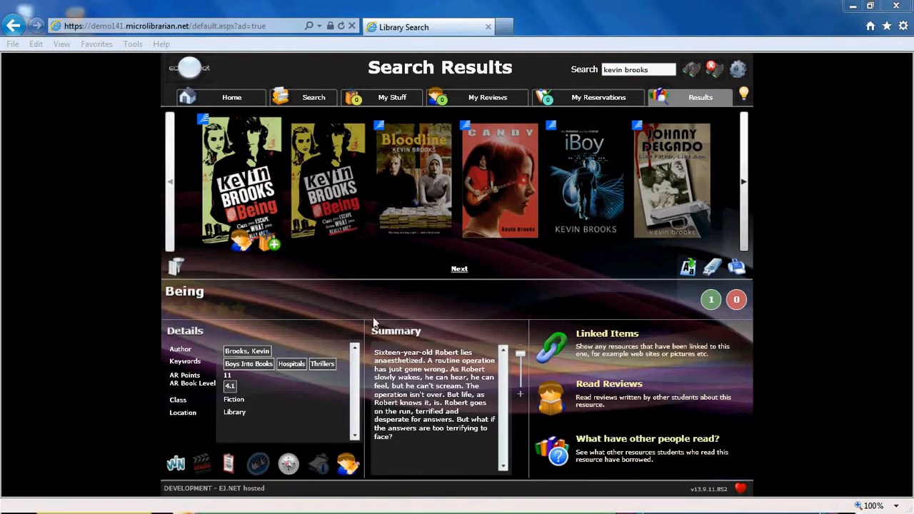
pyautogui.click(415, 178)
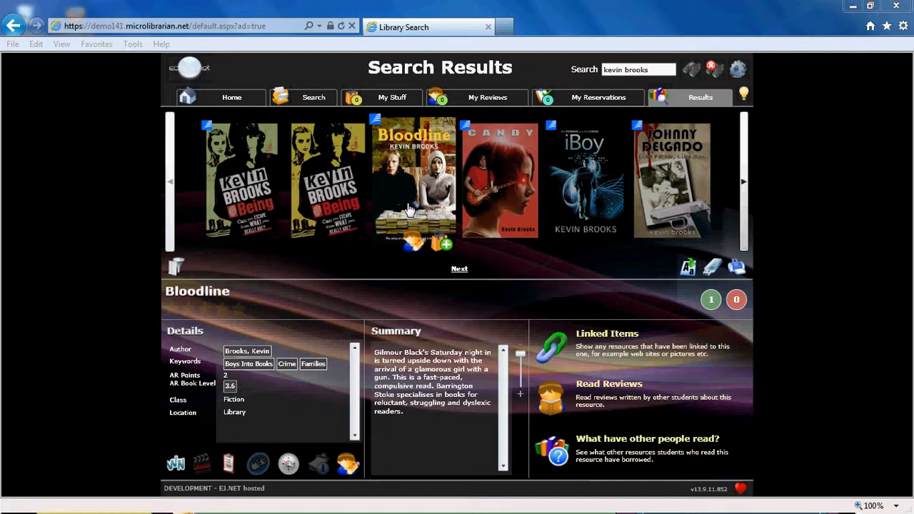
pyautogui.moveTo(197, 446)
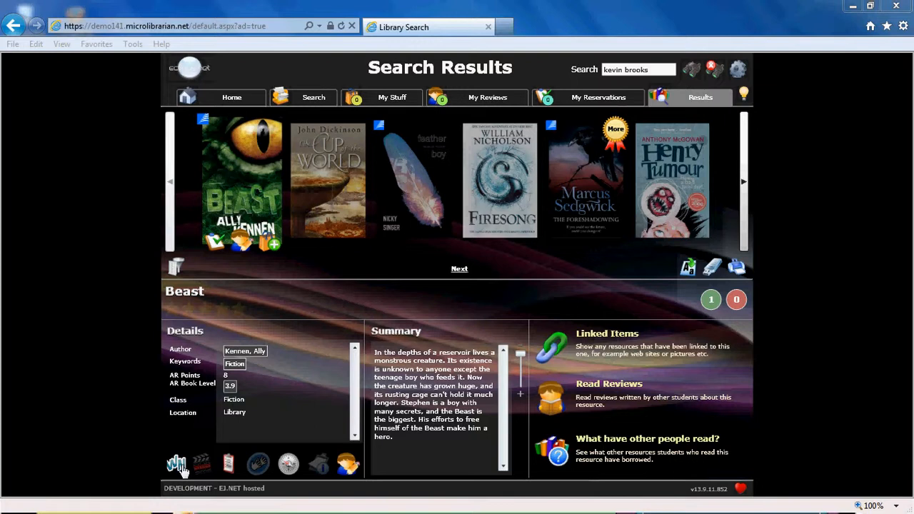
pyautogui.moveTo(214, 243)
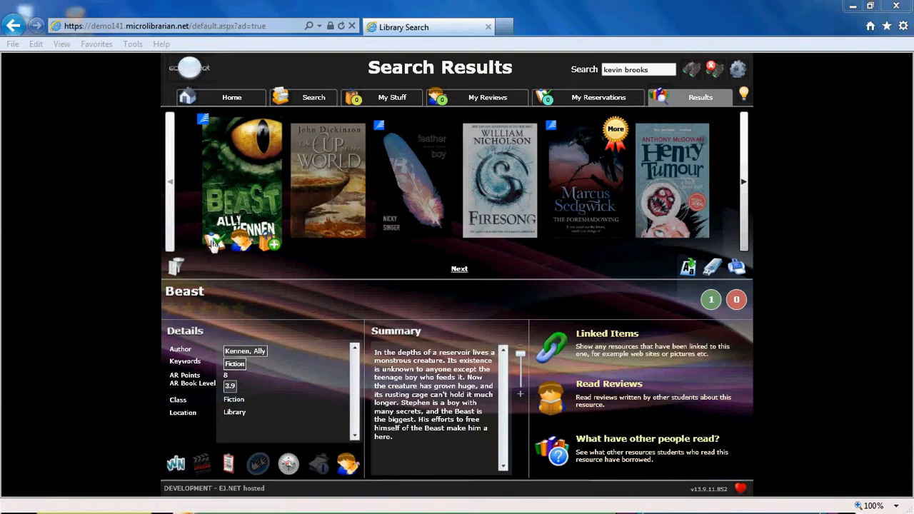
# Reserve Ally Kennen's 'Beast' from the search results.
pyautogui.click(599, 97)
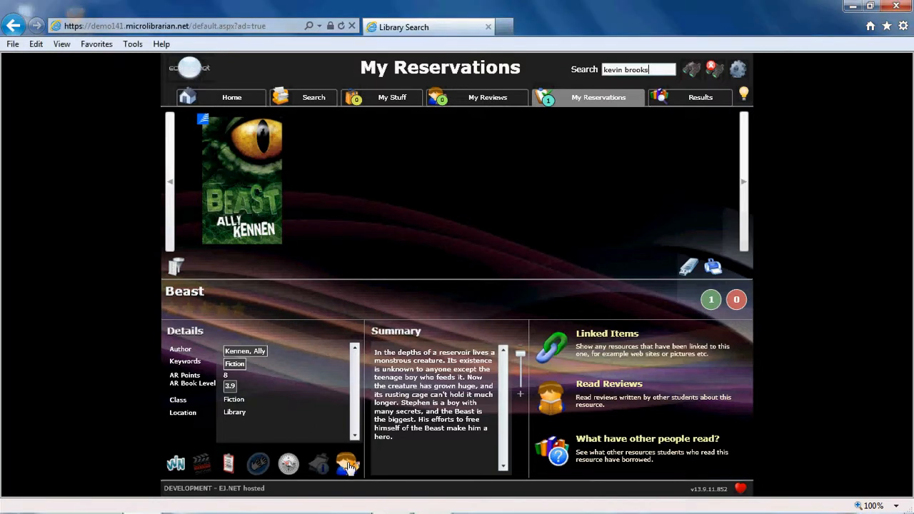
# Start a new review of 'Beast' with a four-star rating.
pyautogui.click(348, 465)
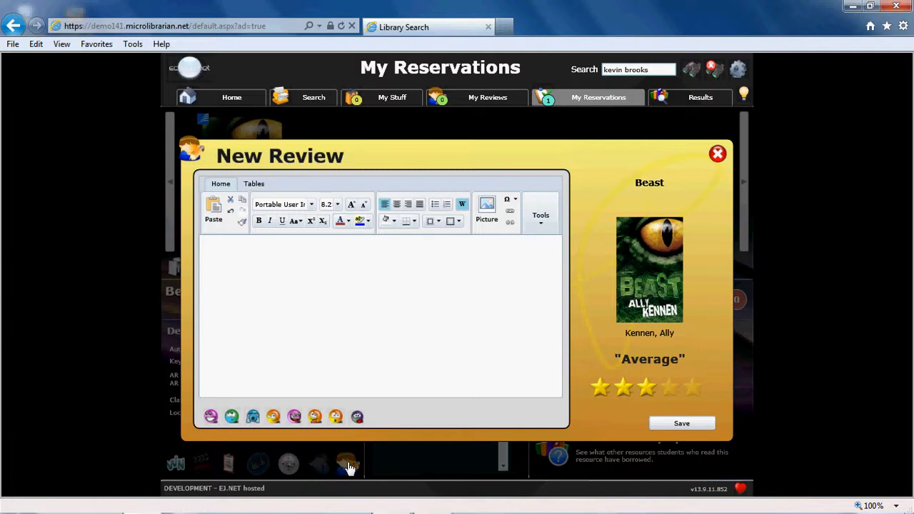
pyautogui.moveTo(350, 467)
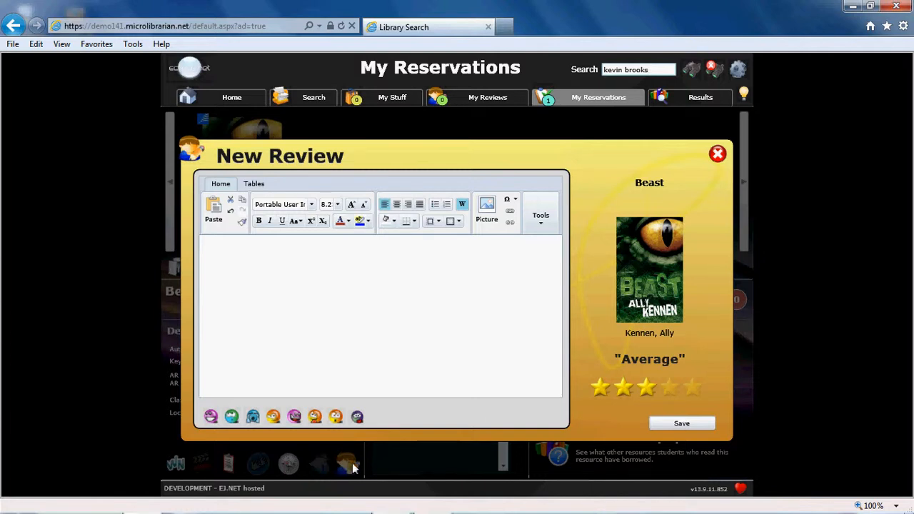
pyautogui.click(669, 388)
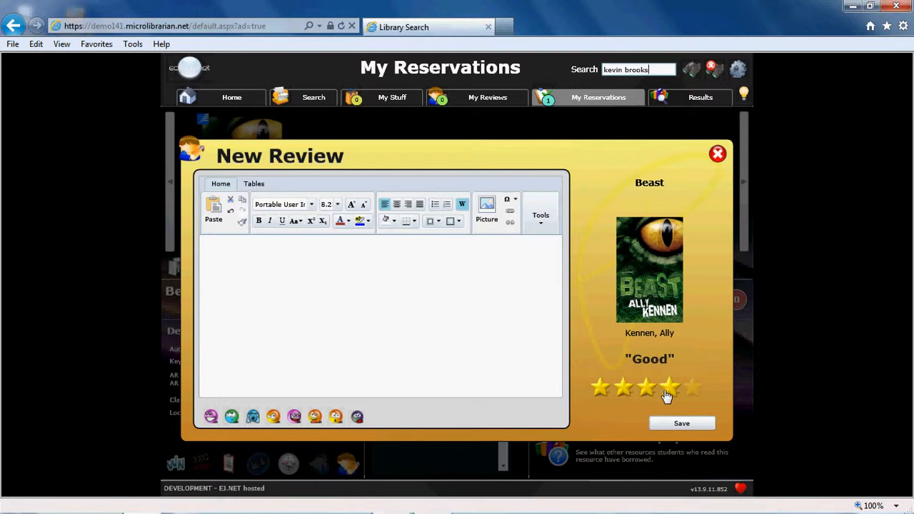
pyautogui.moveTo(677, 400)
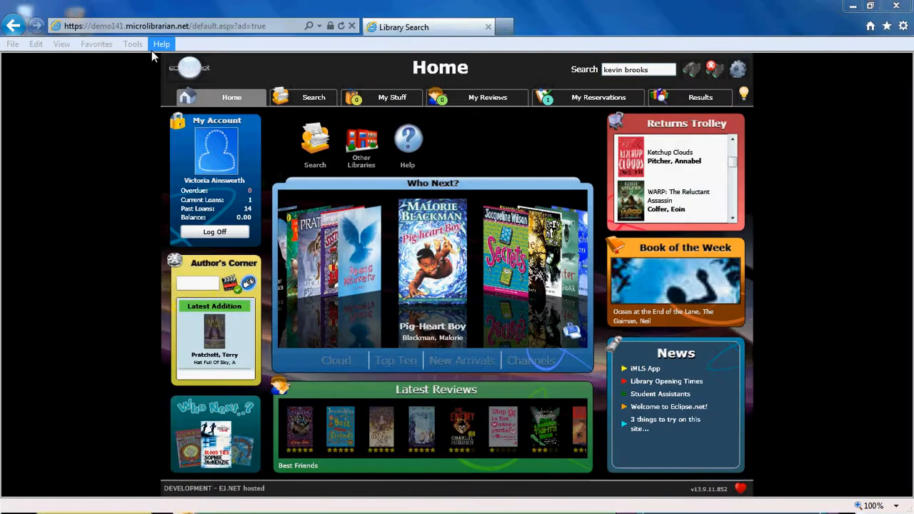
pyautogui.moveTo(284, 272)
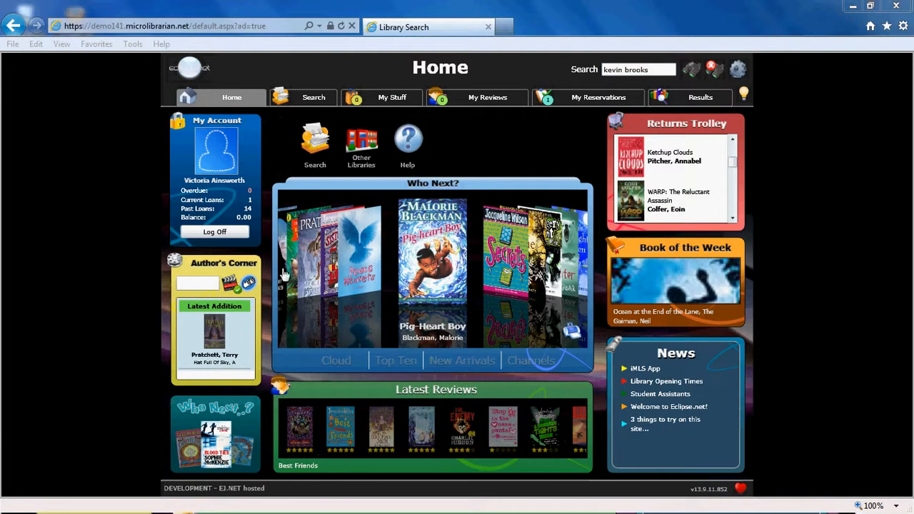
pyautogui.moveTo(360, 389)
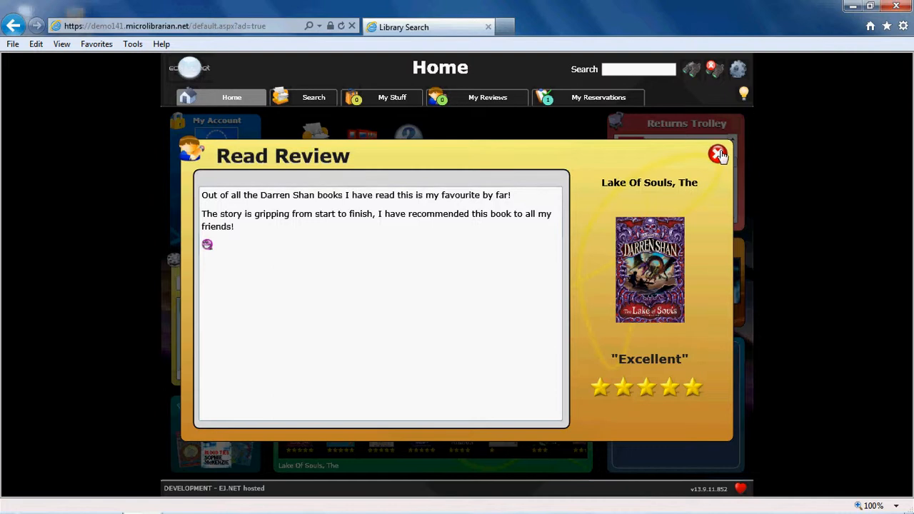
pyautogui.click(718, 154)
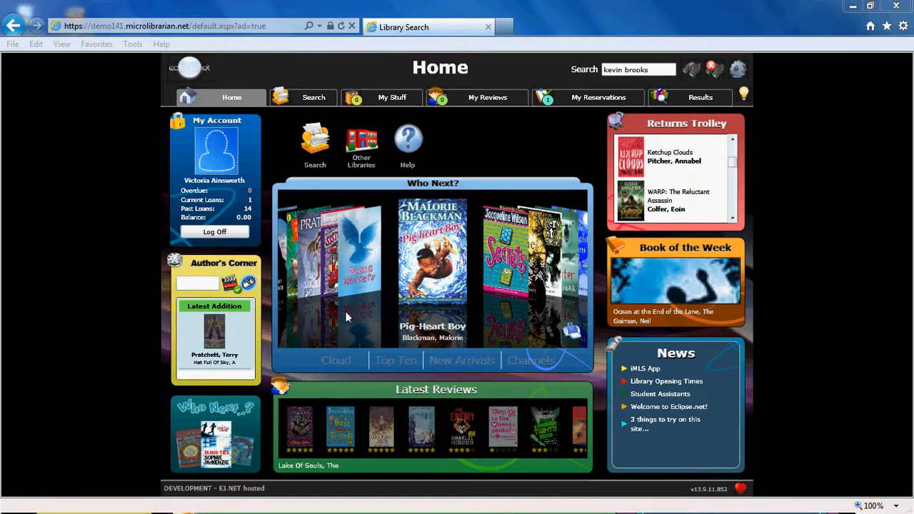
# Go to the My Stuff tab and view its empty item list.
pyautogui.click(392, 97)
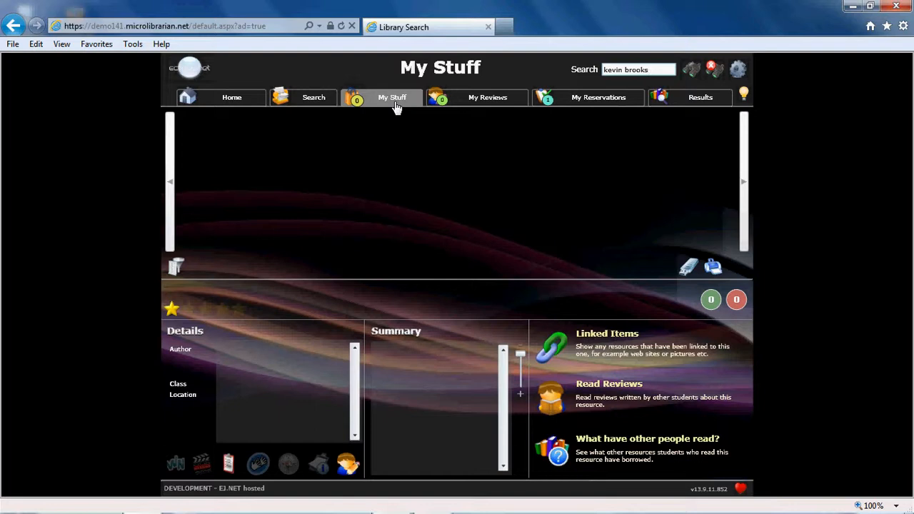
pyautogui.click(638, 69)
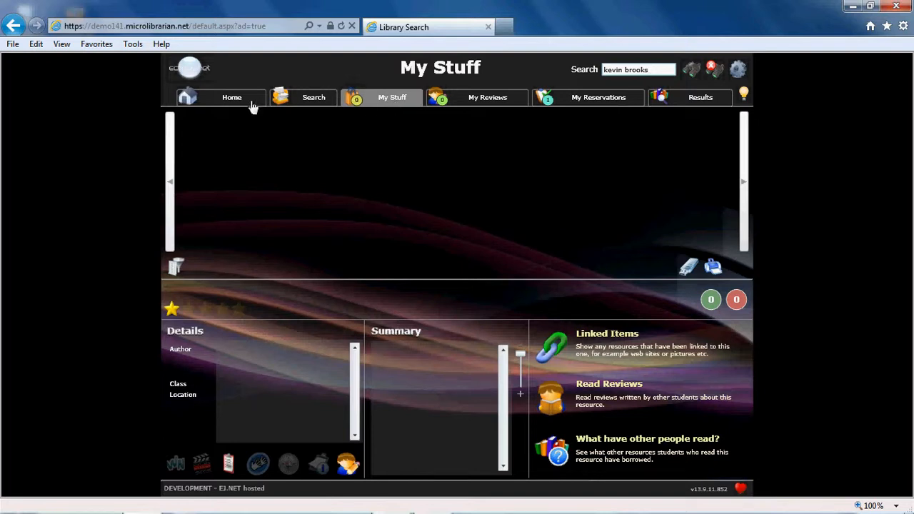
# Return to Home and display the Cloud of popular search topics.
pyautogui.click(231, 97)
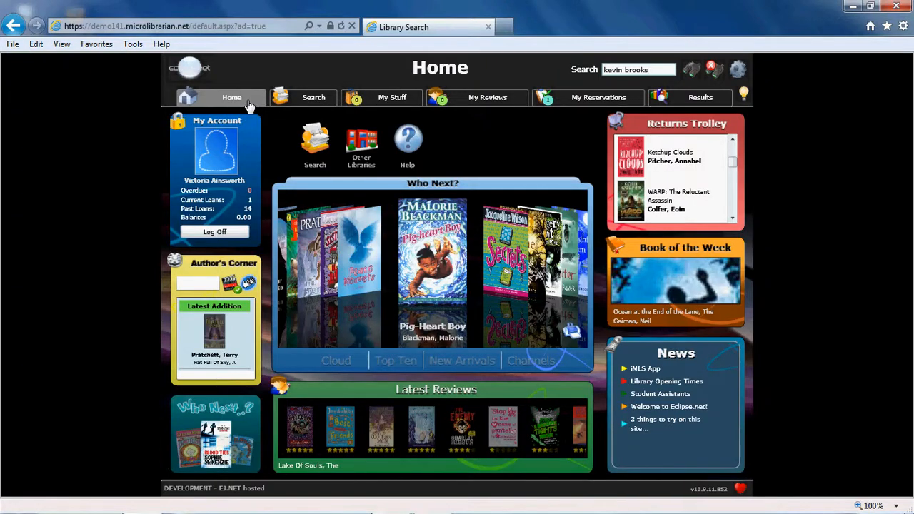
pyautogui.moveTo(336, 361)
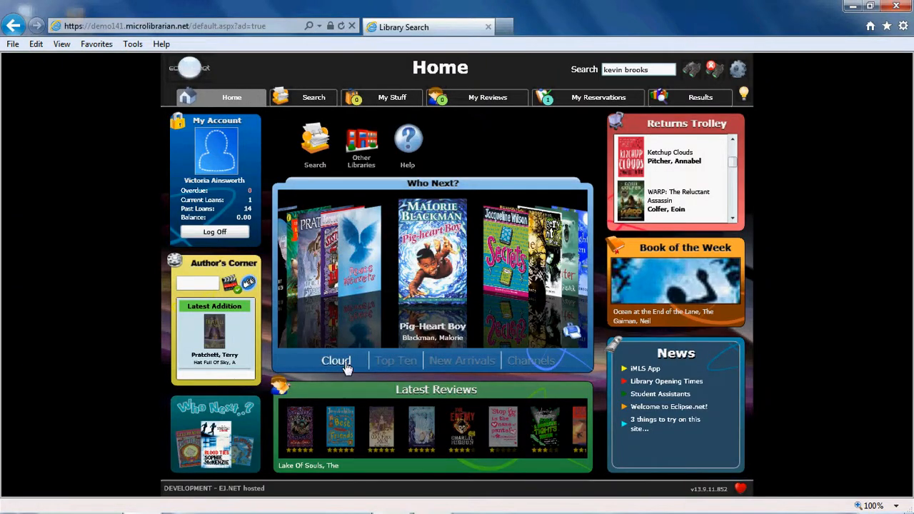
pyautogui.click(336, 360)
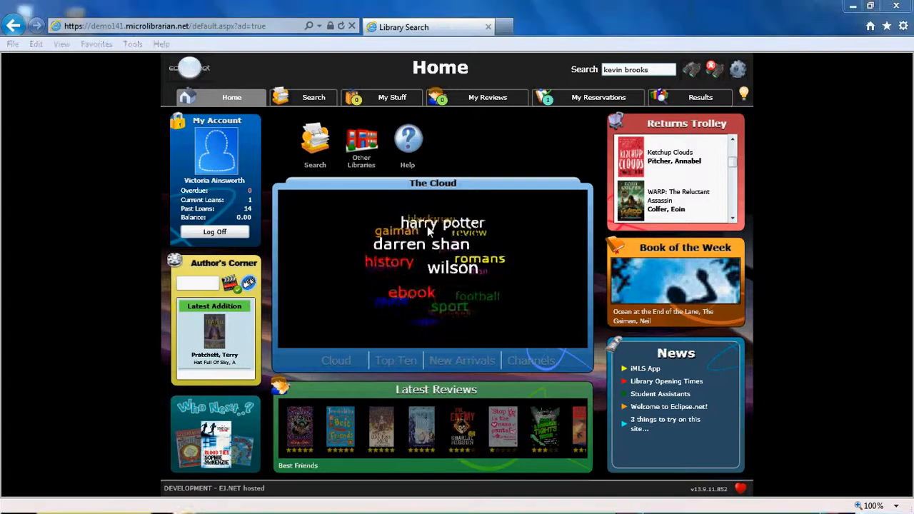
# From Top Ten, add 'Young Knights of the Round Table' to My Stuff, then view WARP.
pyautogui.click(395, 361)
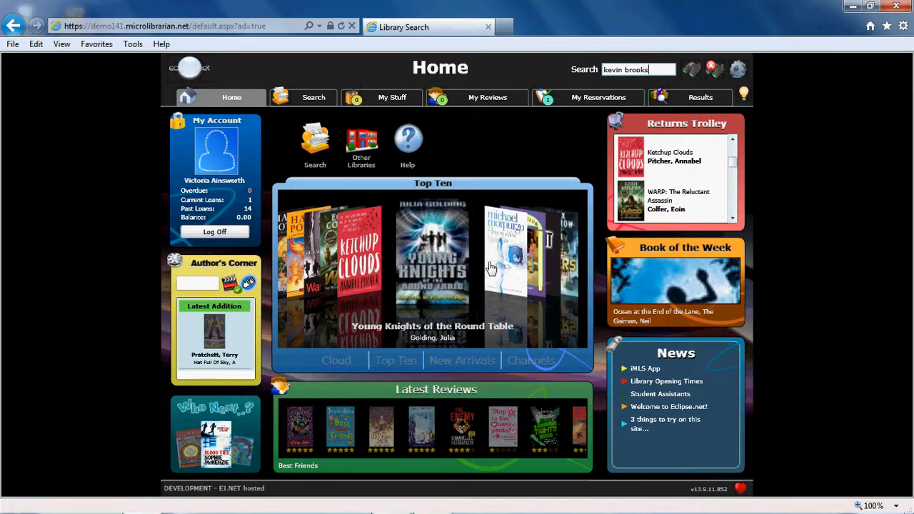
pyautogui.moveTo(452, 270)
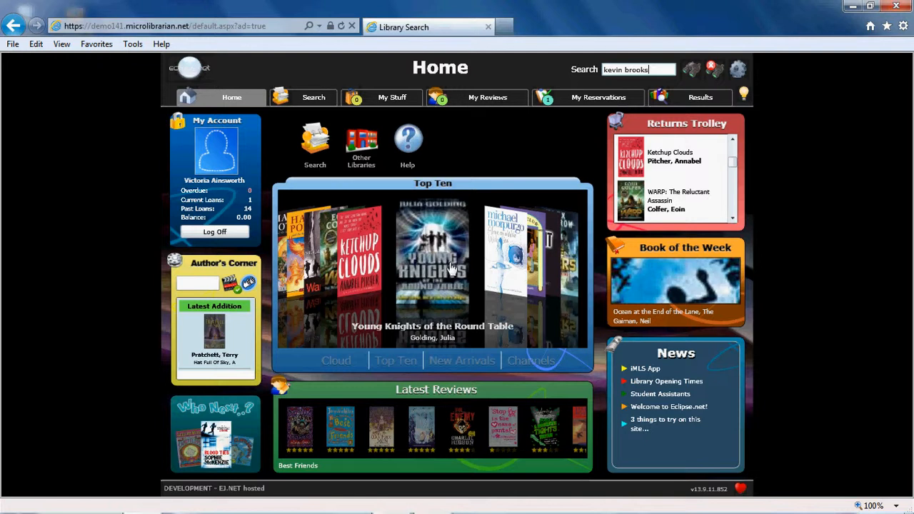
pyautogui.click(432, 268)
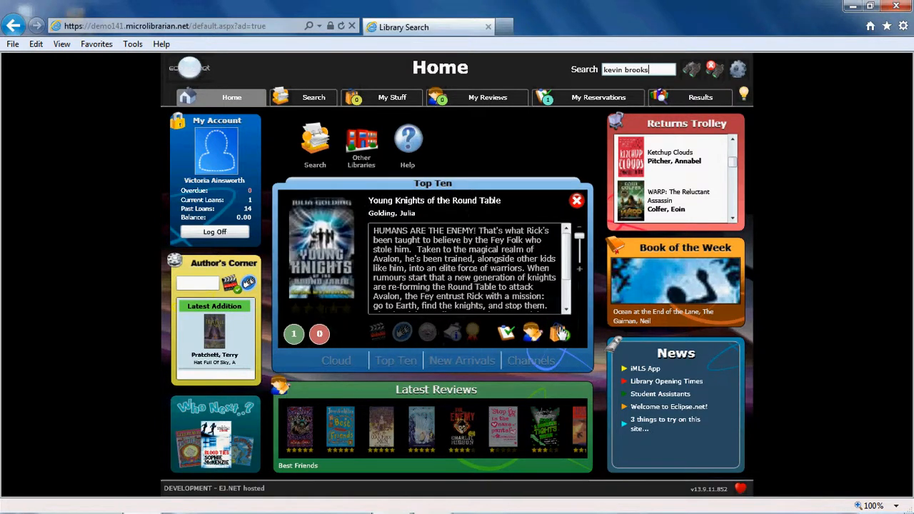
pyautogui.moveTo(559, 332)
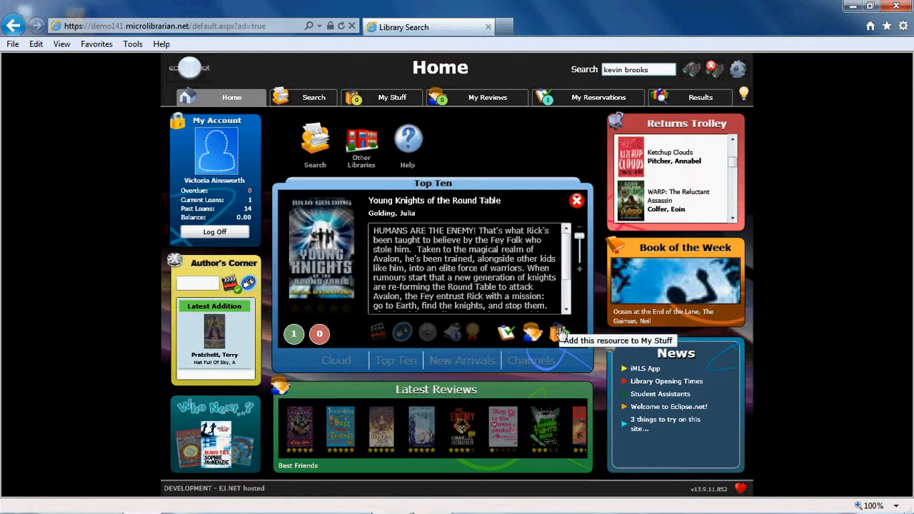
pyautogui.click(559, 330)
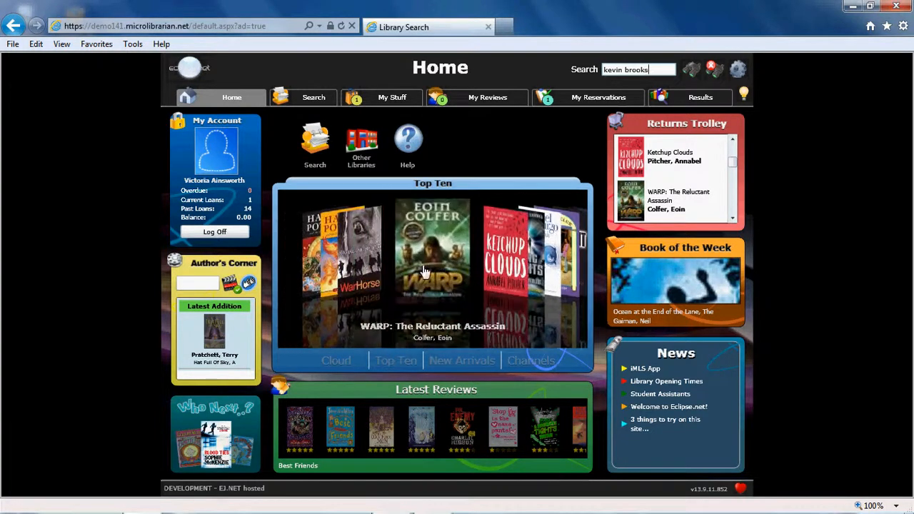
pyautogui.click(432, 272)
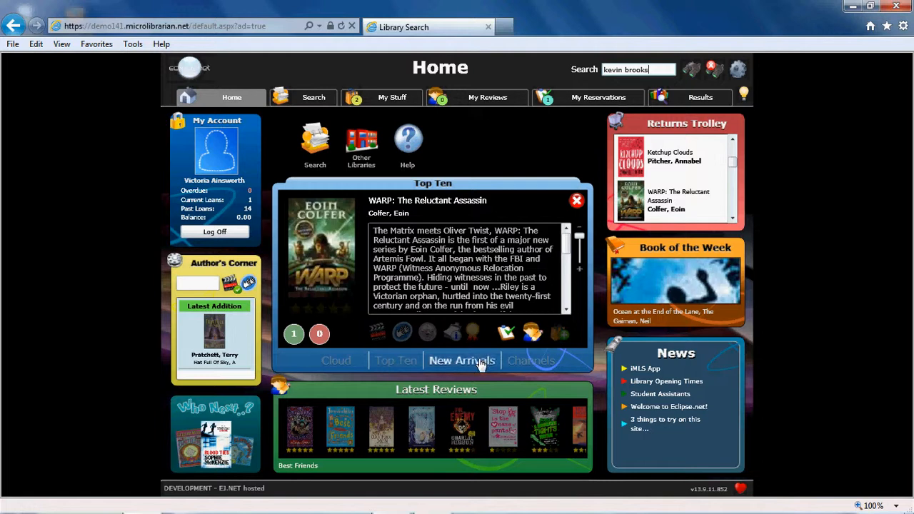
# Show the New Arrivals books in the centre panel.
pyautogui.click(461, 359)
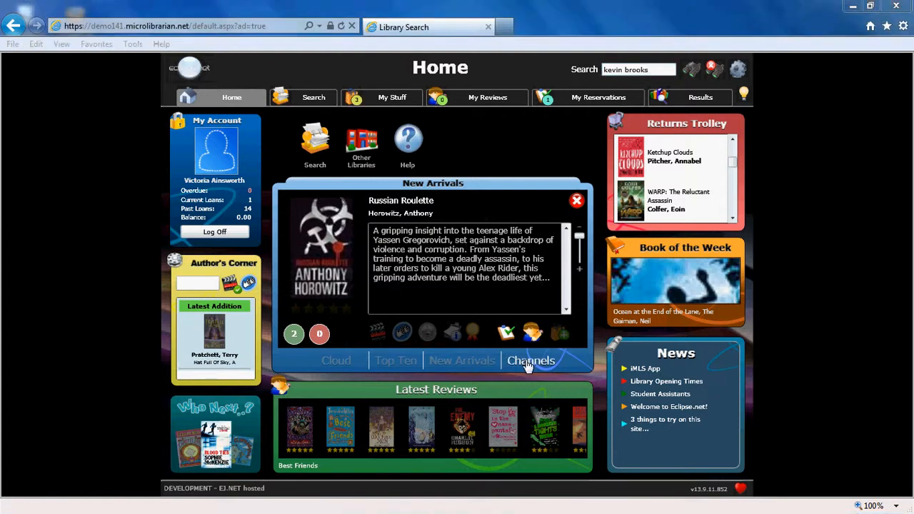
# Add Book of the Week 'The Ocean at the End of the Lane' to My Stuff.
pyautogui.click(531, 360)
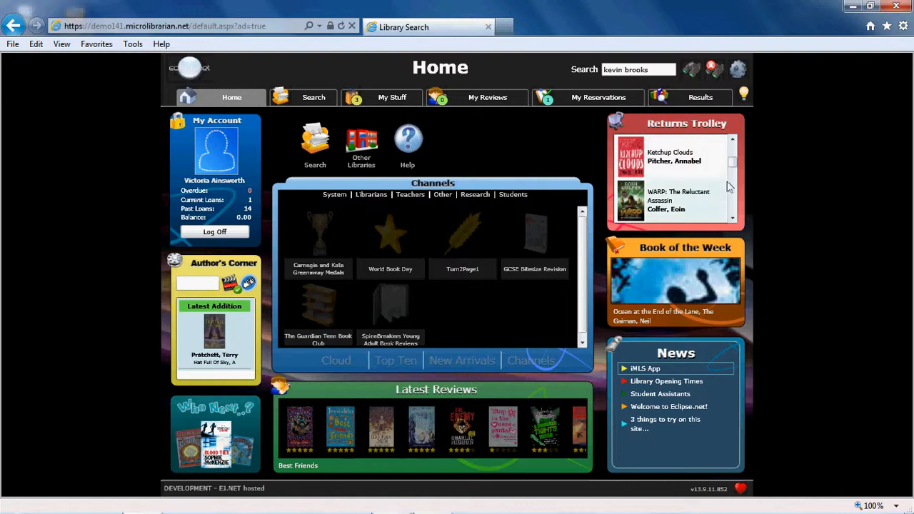
pyautogui.click(732, 220)
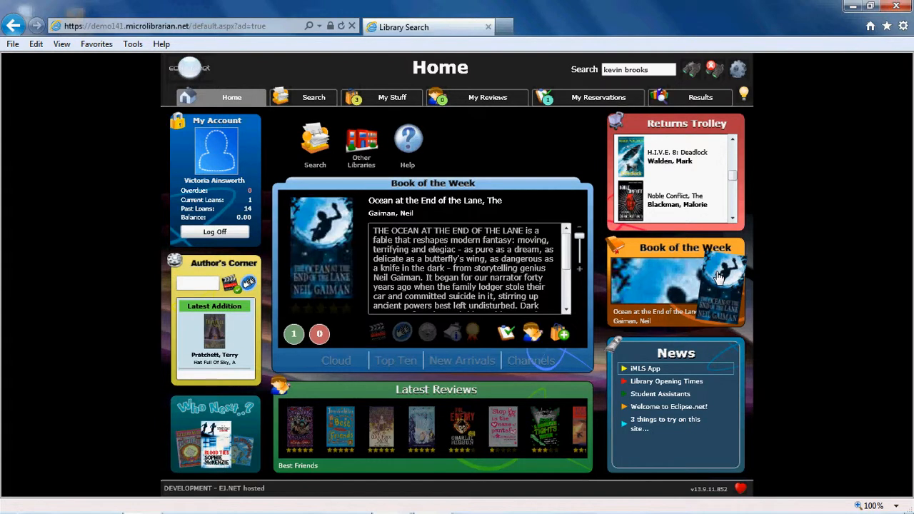
pyautogui.moveTo(561, 334)
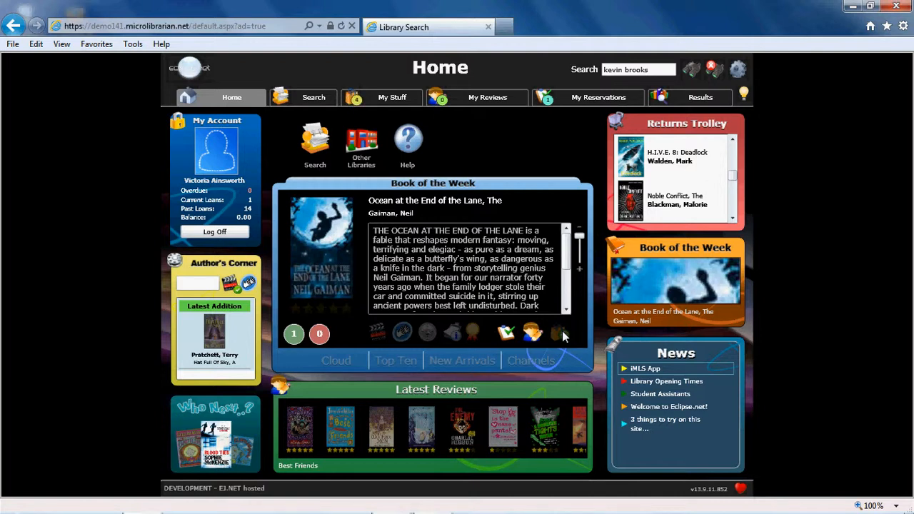
pyautogui.moveTo(632, 355)
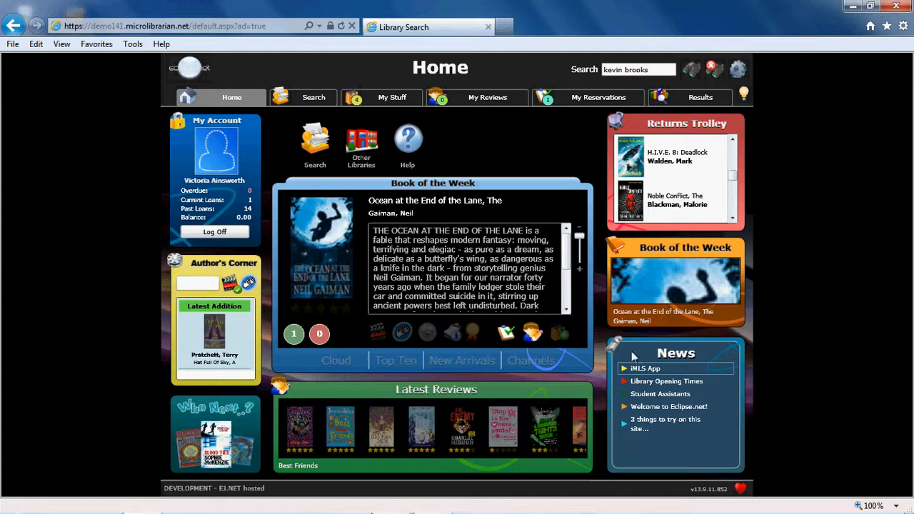
pyautogui.moveTo(666, 381)
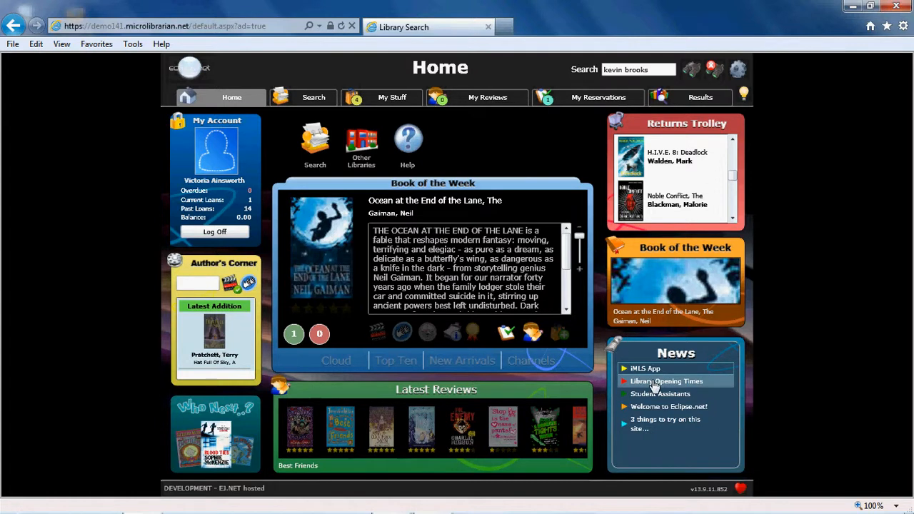
# Read the 'Welcome to Eclipse.net!' news item and close it.
pyautogui.click(665, 381)
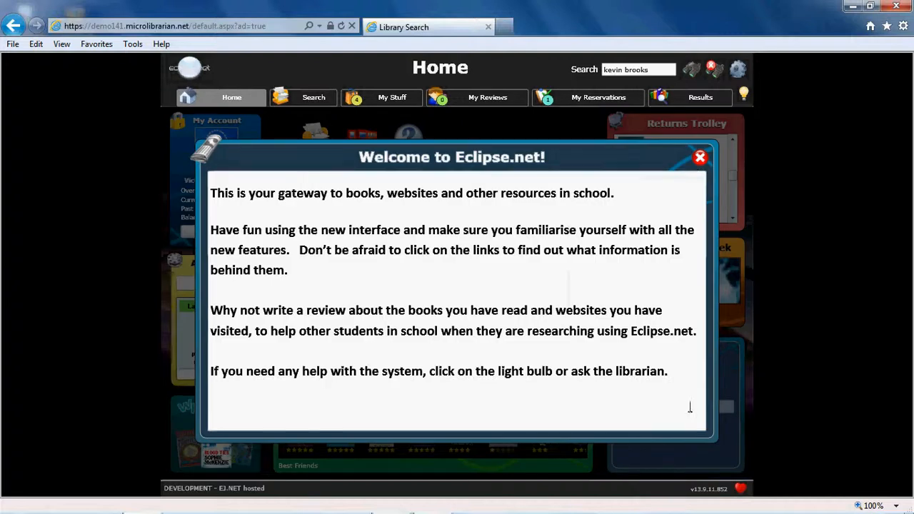
pyautogui.moveTo(720, 221)
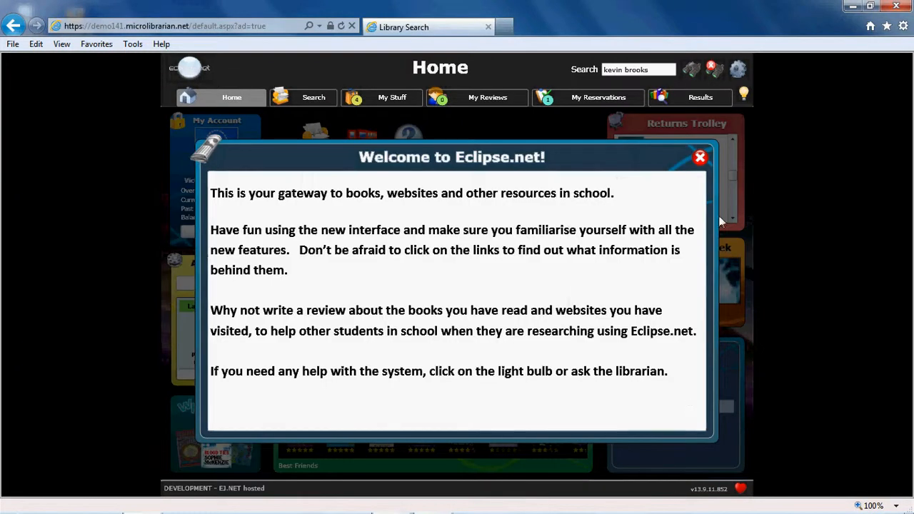
pyautogui.click(700, 157)
pyautogui.write('charlie higson')
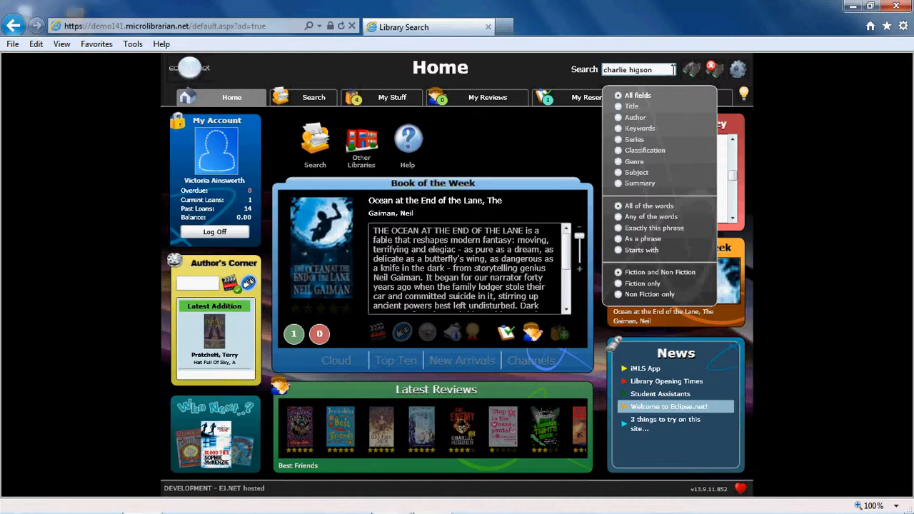
# Search charlie higson, view The Enemy and Double Or Die details, and check the floorplan.
pyautogui.click(690, 69)
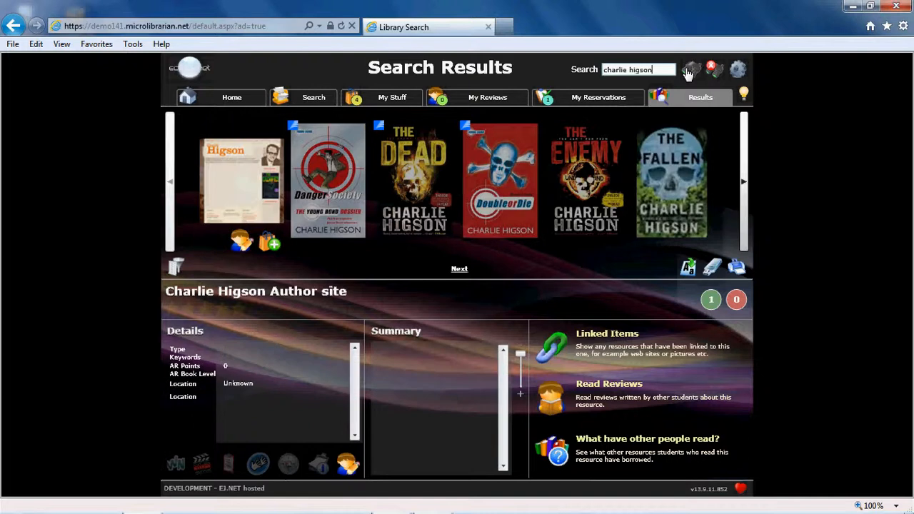
pyautogui.click(585, 178)
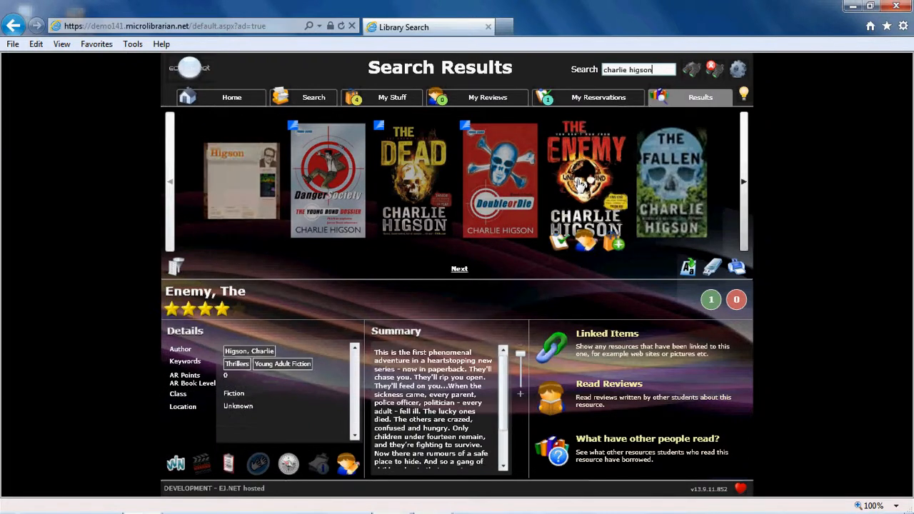
pyautogui.click(500, 179)
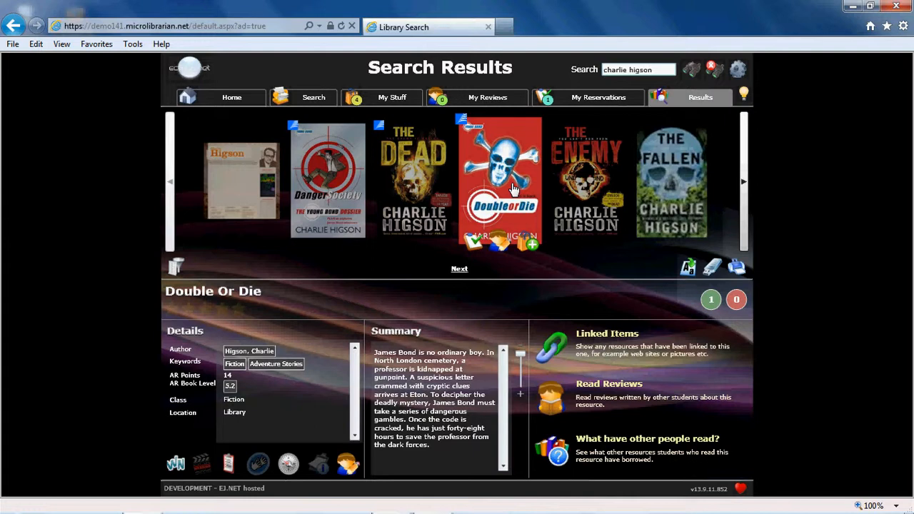
pyautogui.click(327, 179)
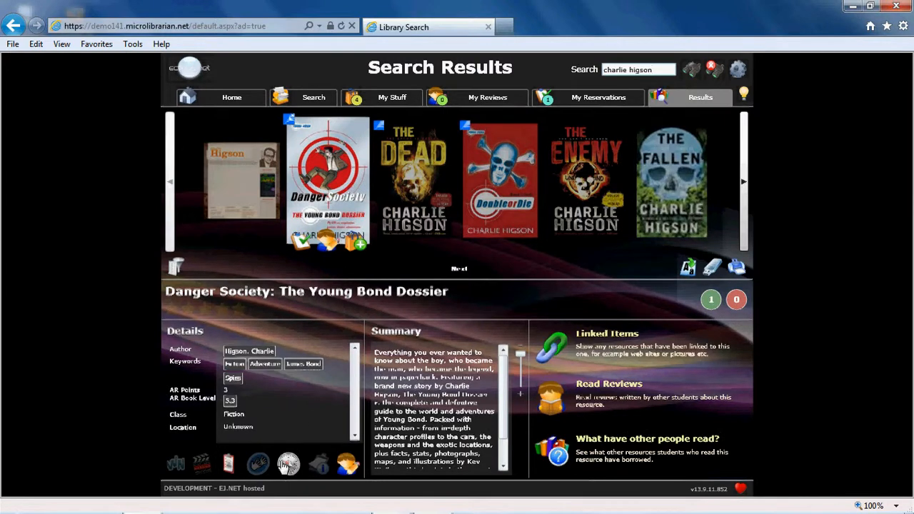
pyautogui.click(288, 464)
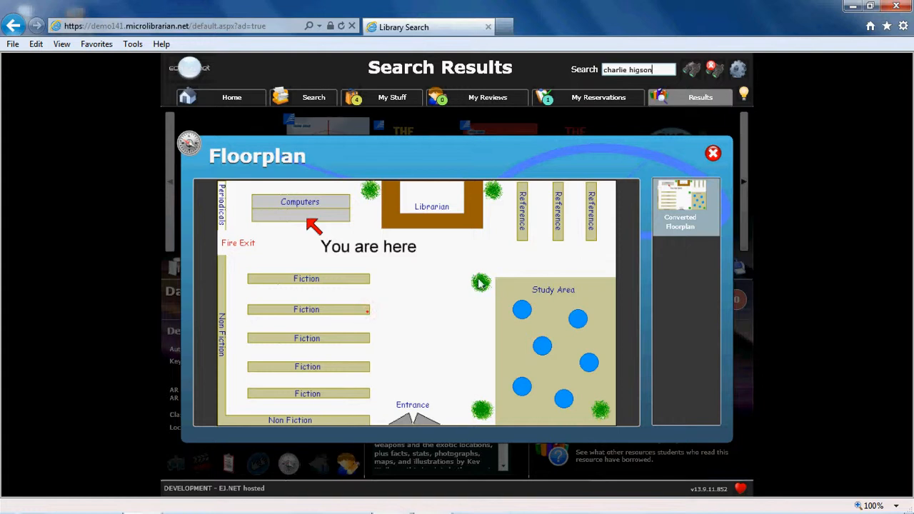
pyautogui.click(713, 153)
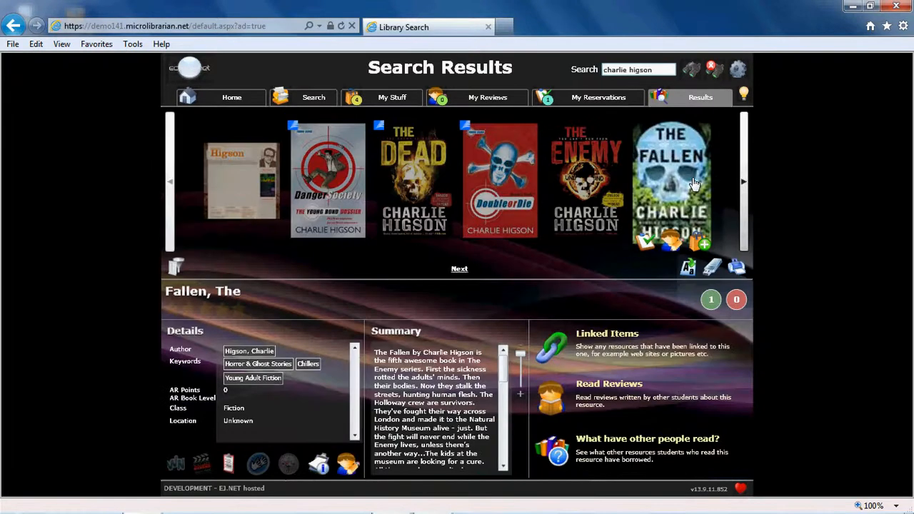
pyautogui.moveTo(319, 467)
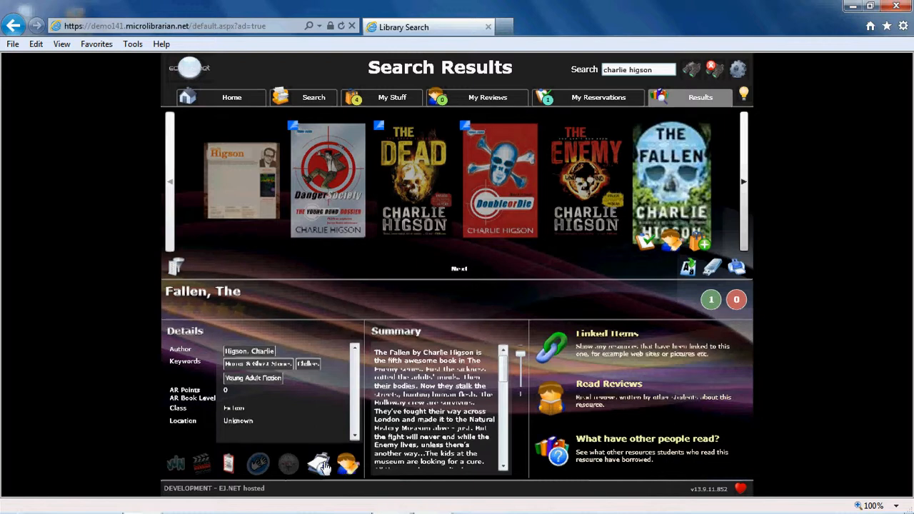
# Read and close The Fallen's reading-group note, then reselect the Charlie Higson Author site result.
pyautogui.click(320, 464)
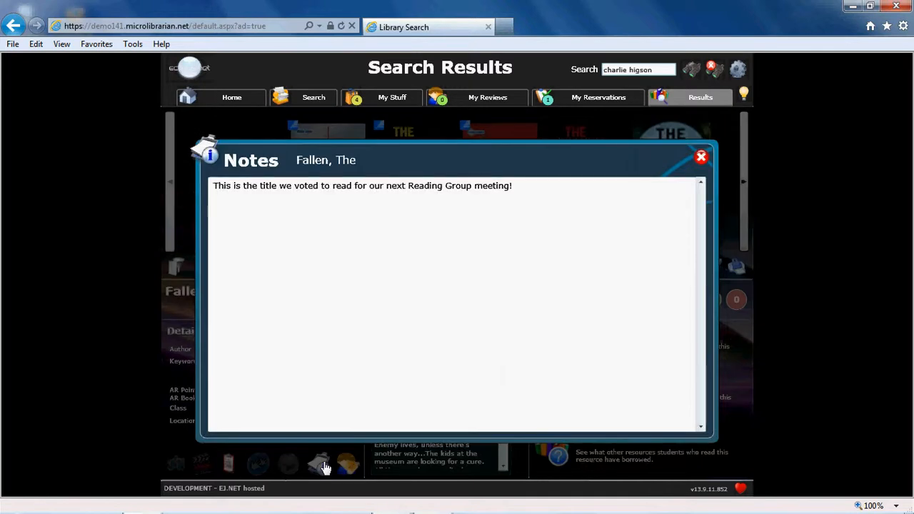
pyautogui.click(638, 70)
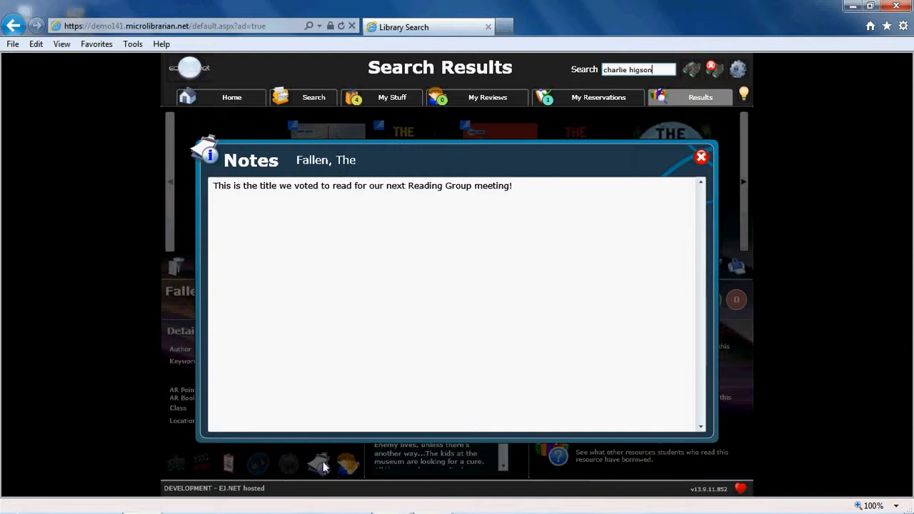
pyautogui.click(701, 156)
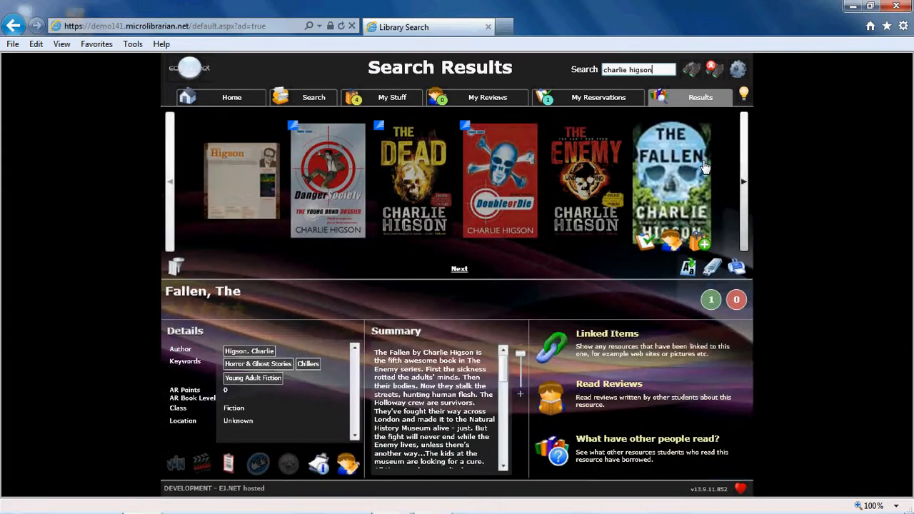
pyautogui.moveTo(632, 354)
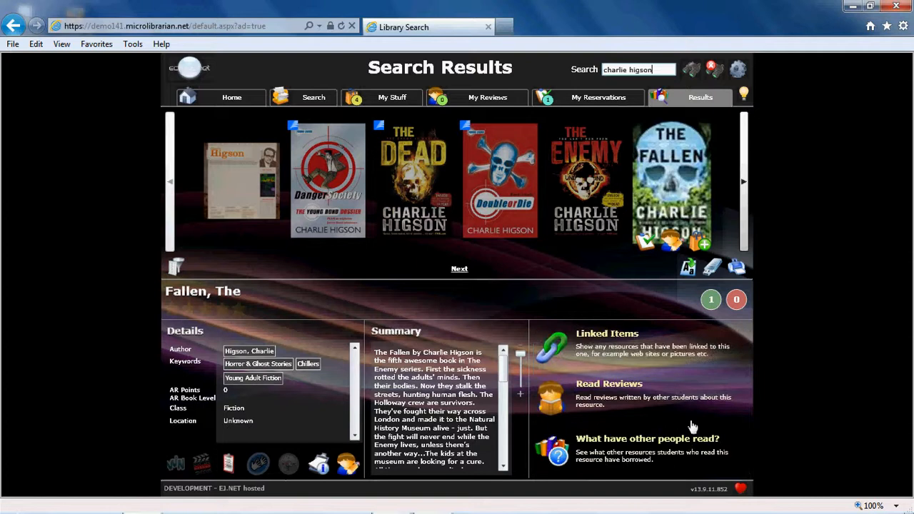
pyautogui.click(647, 438)
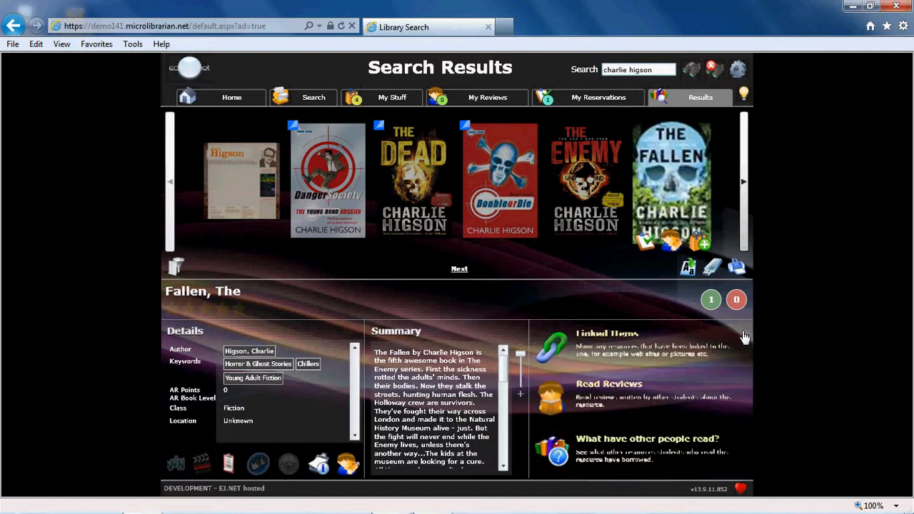
pyautogui.click(241, 178)
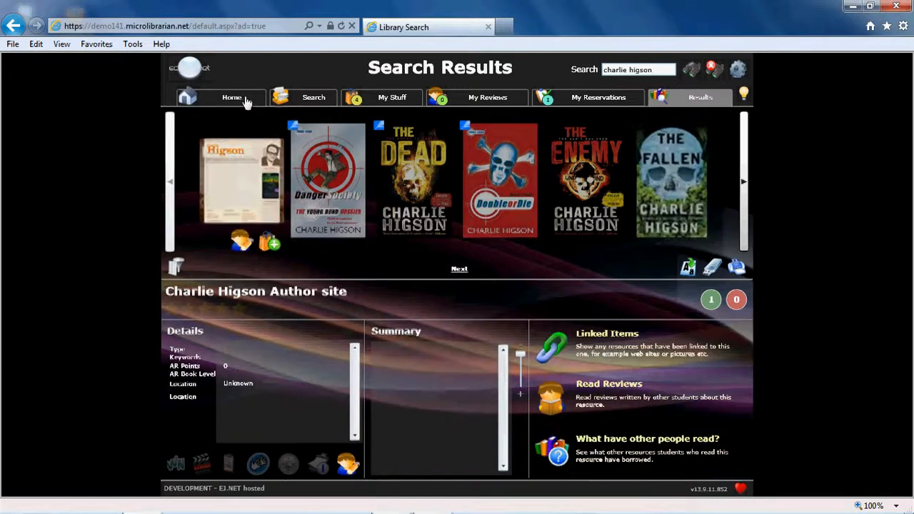
# Return to the Home page and run a catalogue search for shakespeare.
pyautogui.click(232, 97)
pyautogui.write('shakespeare')
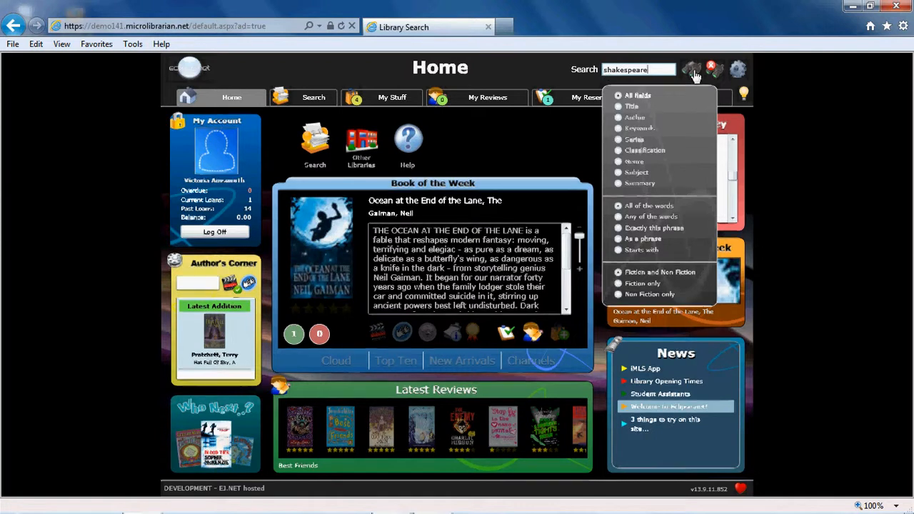
pyautogui.click(689, 68)
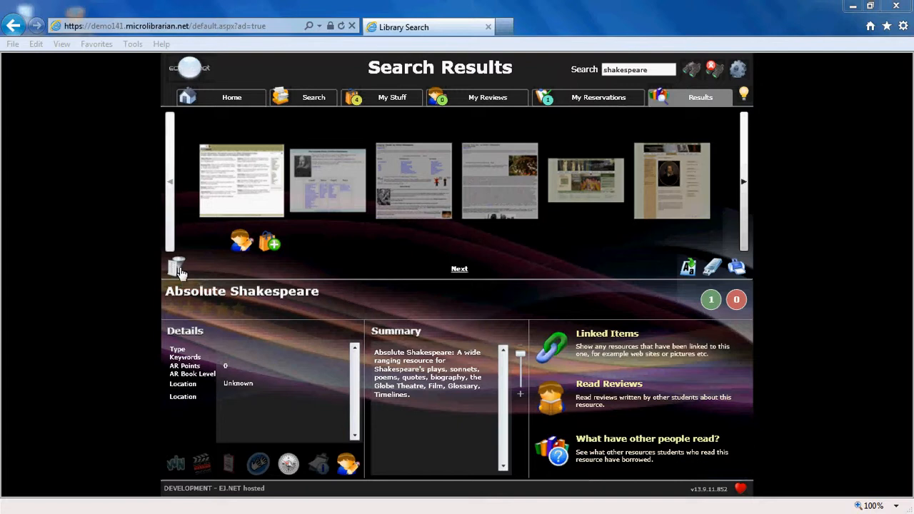
# Show the type filter listing 13 books, 7 generic items and 37 web links.
pyautogui.click(178, 266)
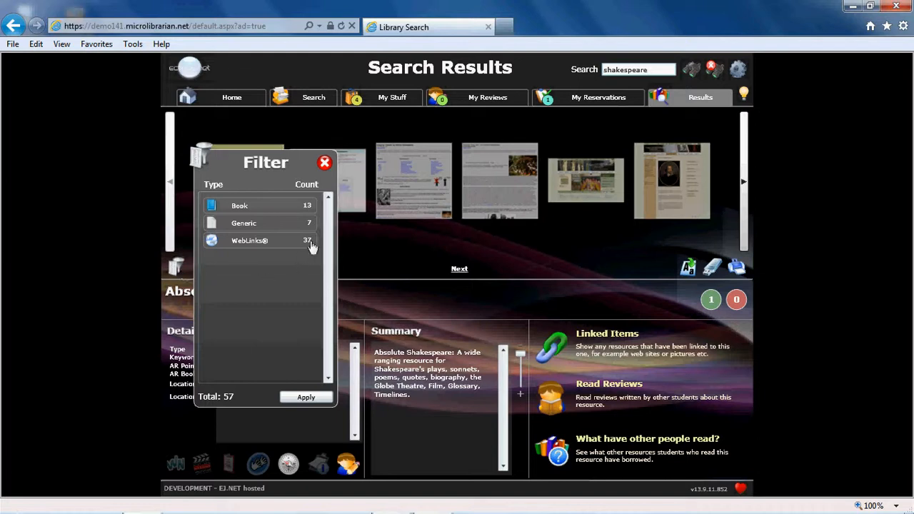
pyautogui.moveTo(310, 210)
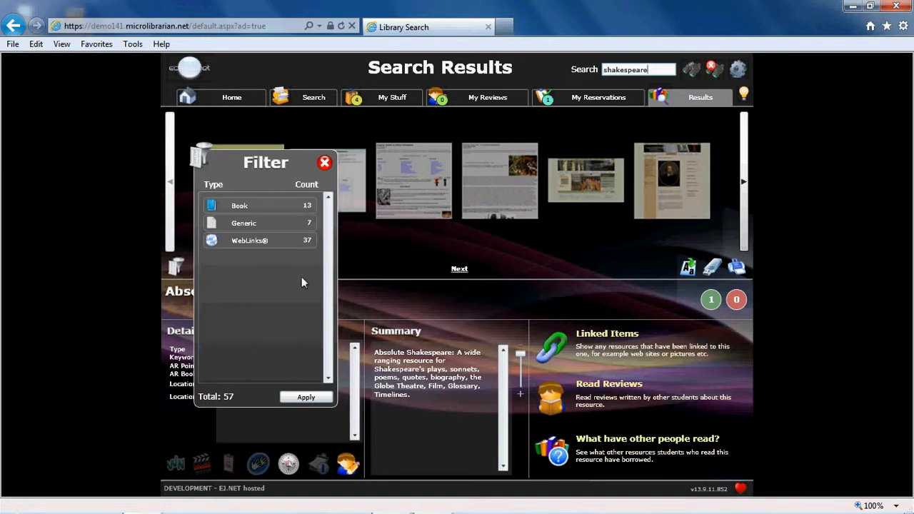
pyautogui.moveTo(312, 384)
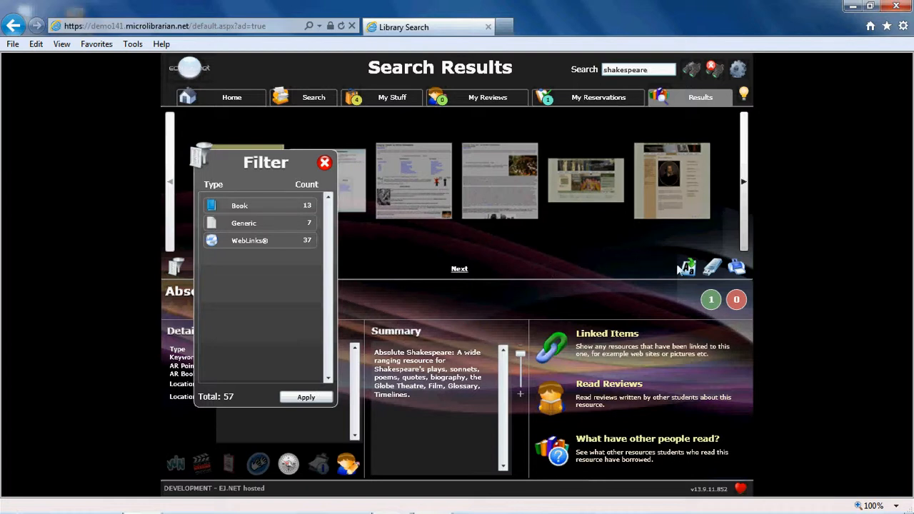
pyautogui.moveTo(687, 267)
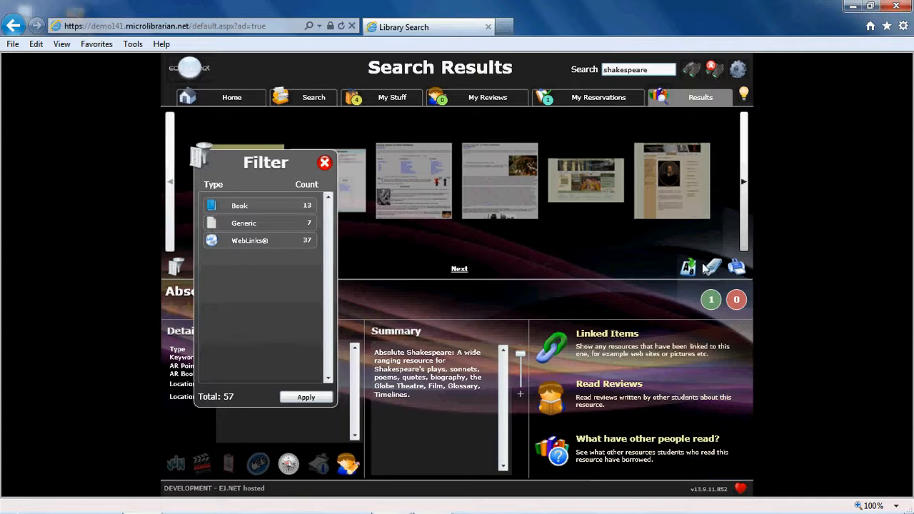
pyautogui.moveTo(736, 267)
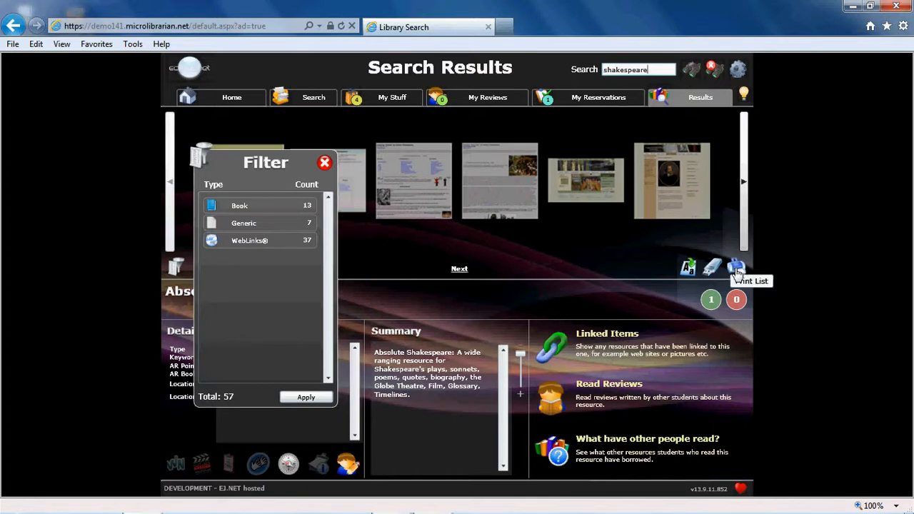
pyautogui.moveTo(220, 112)
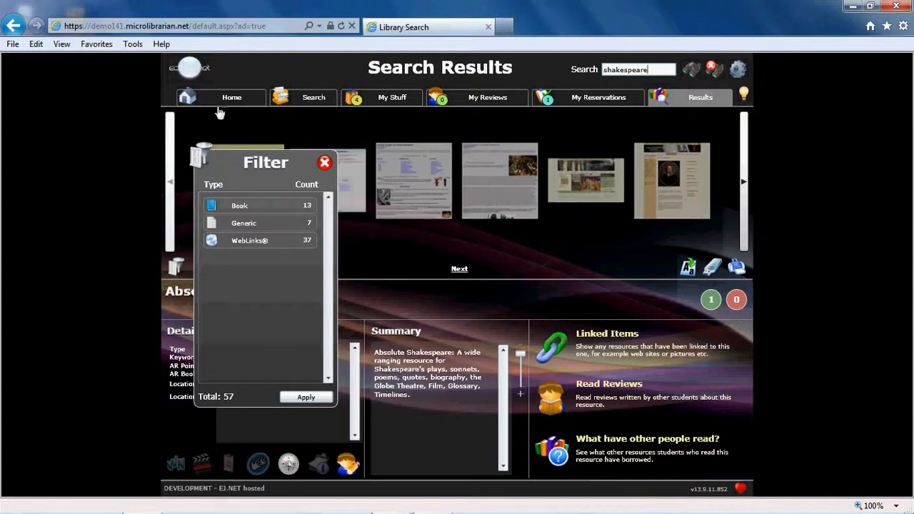
# Browse the Poetry view results, then return to the Picture search topic grid.
pyautogui.click(231, 97)
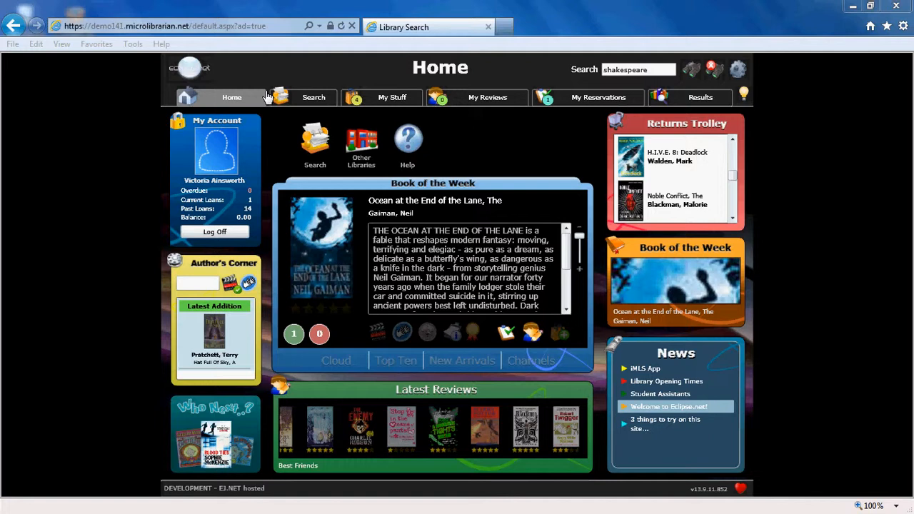
pyautogui.click(313, 97)
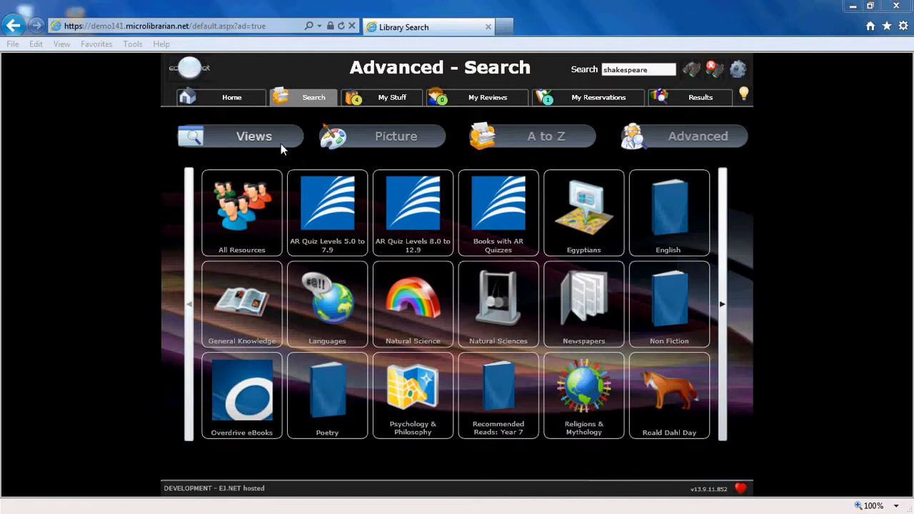
pyautogui.moveTo(327, 389)
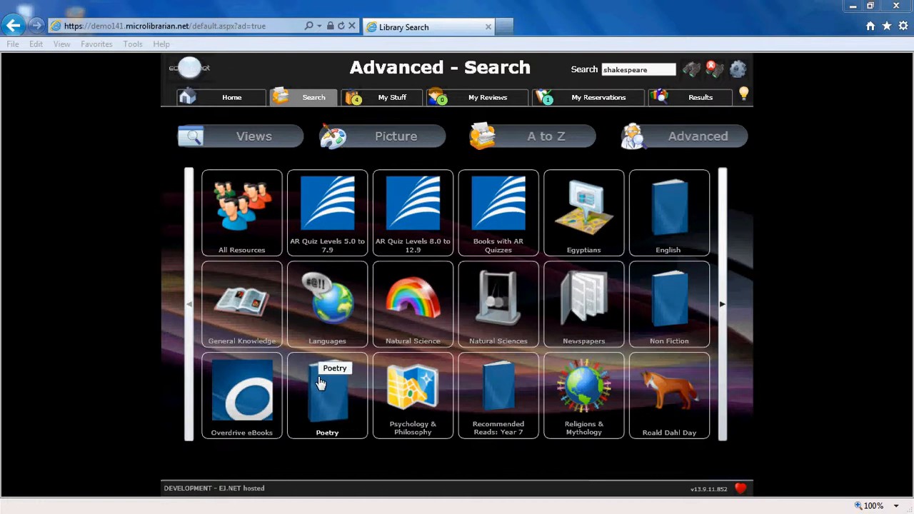
pyautogui.click(327, 396)
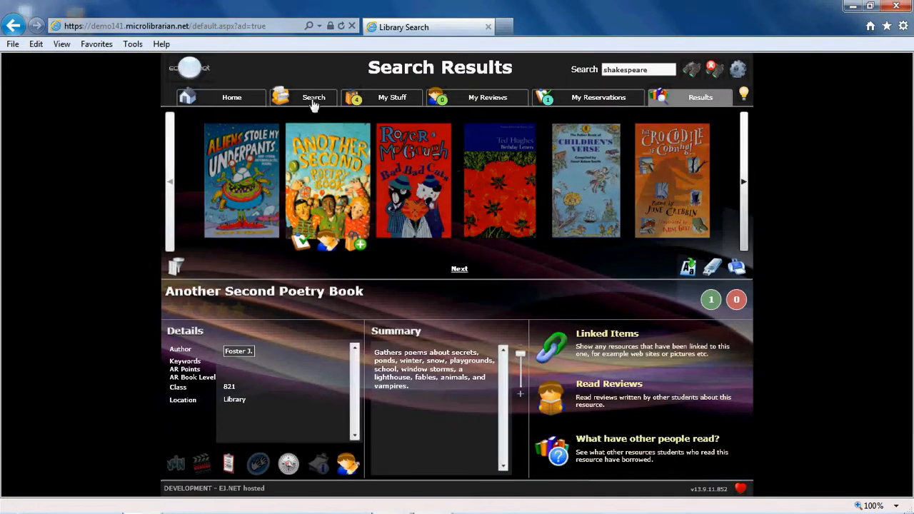
pyautogui.click(313, 97)
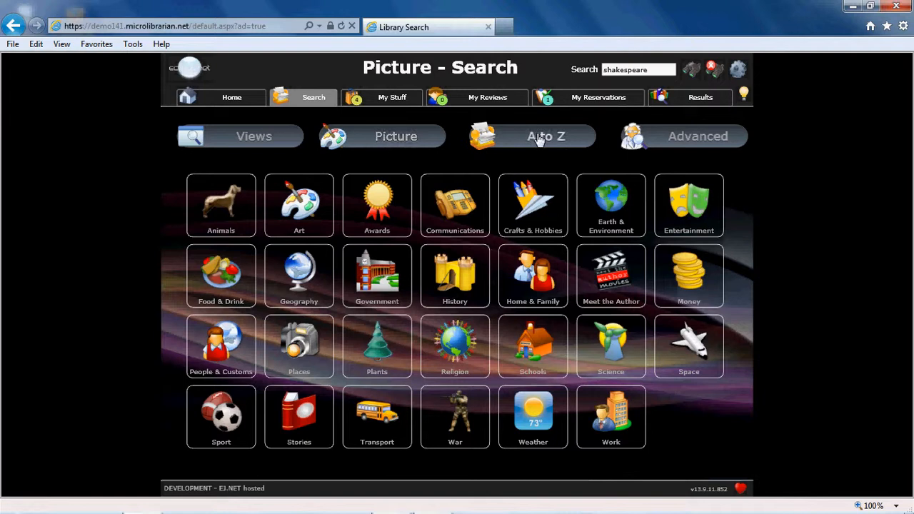
# Browse authors A to Z to Roald Dahl's books, then reopen the search views.
pyautogui.click(547, 135)
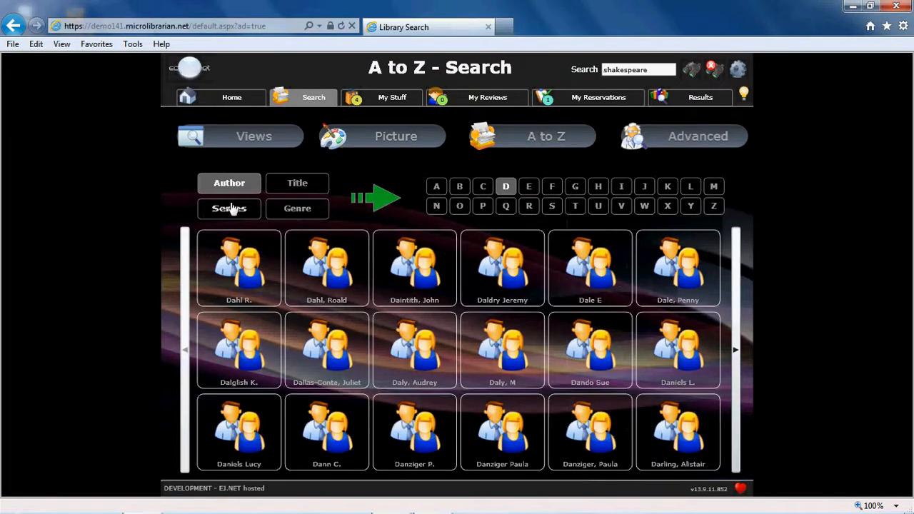
pyautogui.moveTo(326, 268)
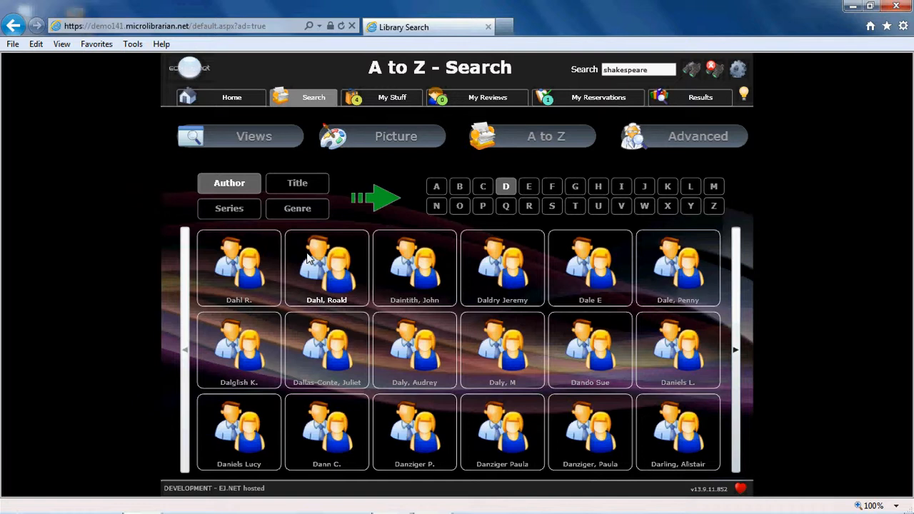
pyautogui.moveTo(327, 268)
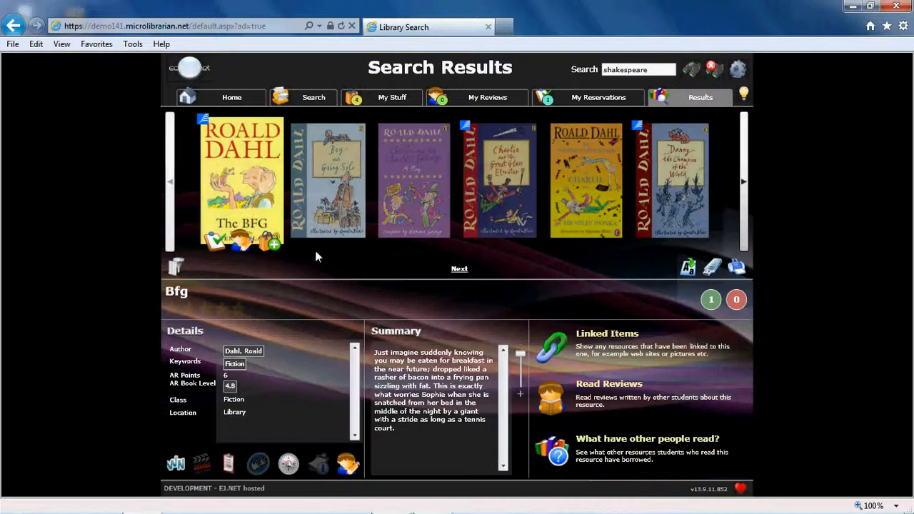
pyautogui.click(314, 97)
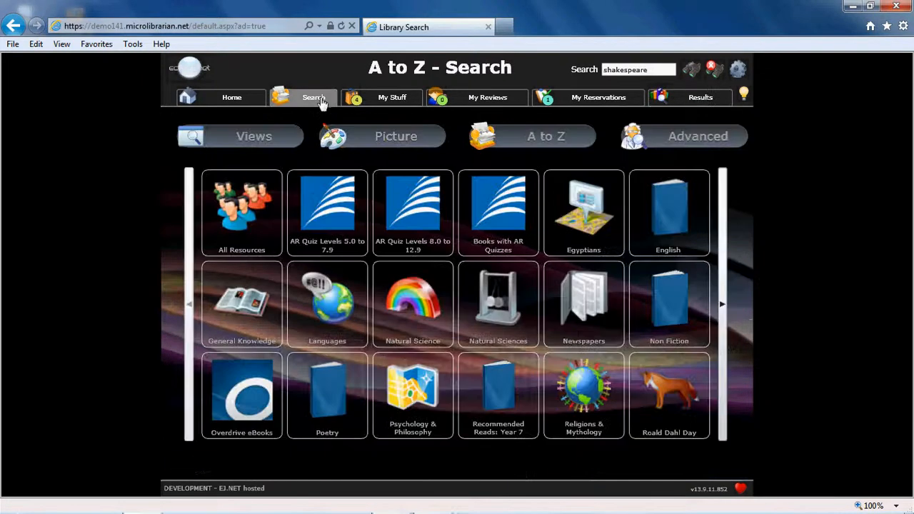
# Browse a resource category, view How hurricanes work details, and return to the search views.
pyautogui.click(682, 135)
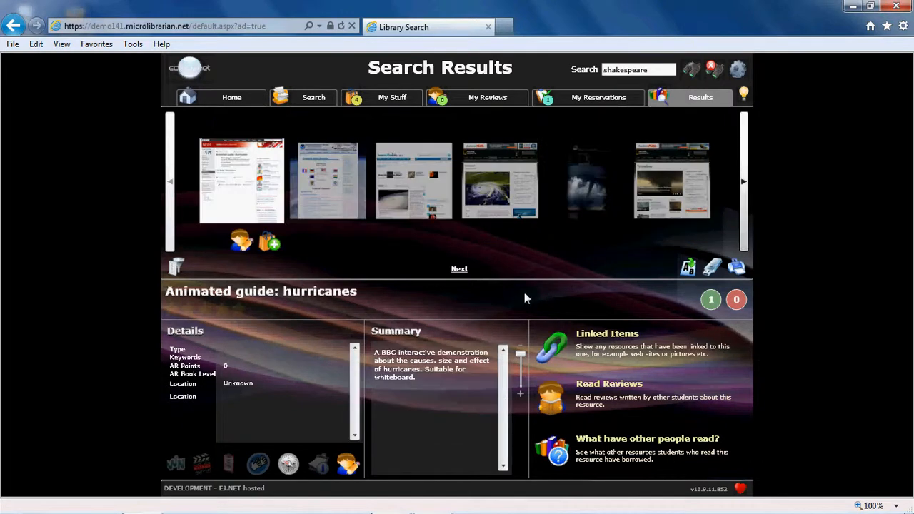
pyautogui.click(672, 181)
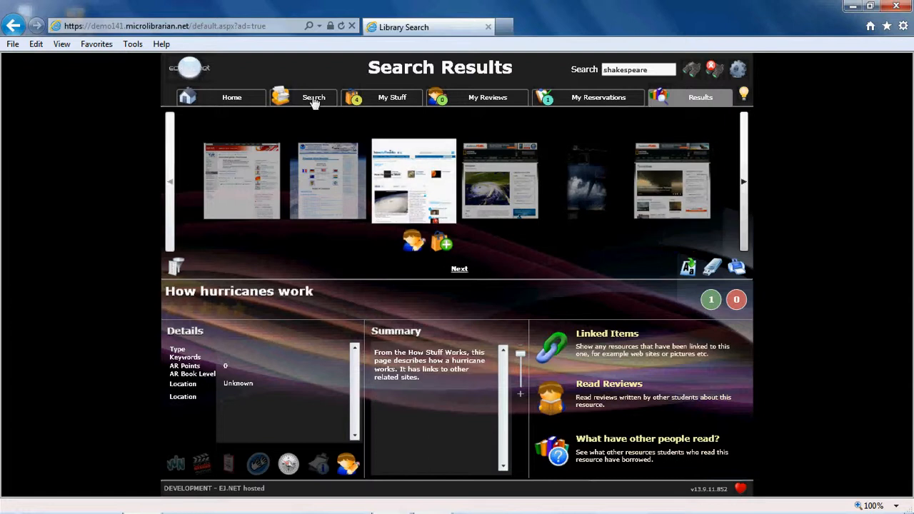
pyautogui.click(313, 97)
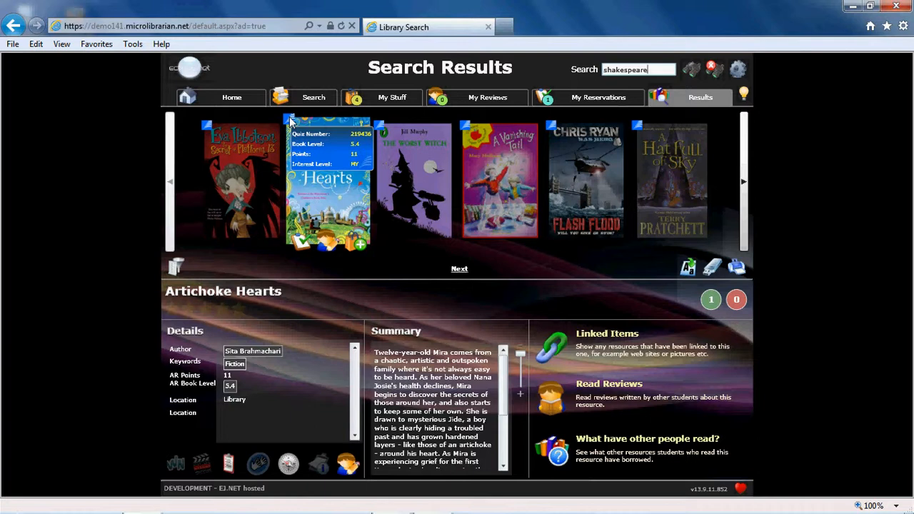
pyautogui.click(314, 97)
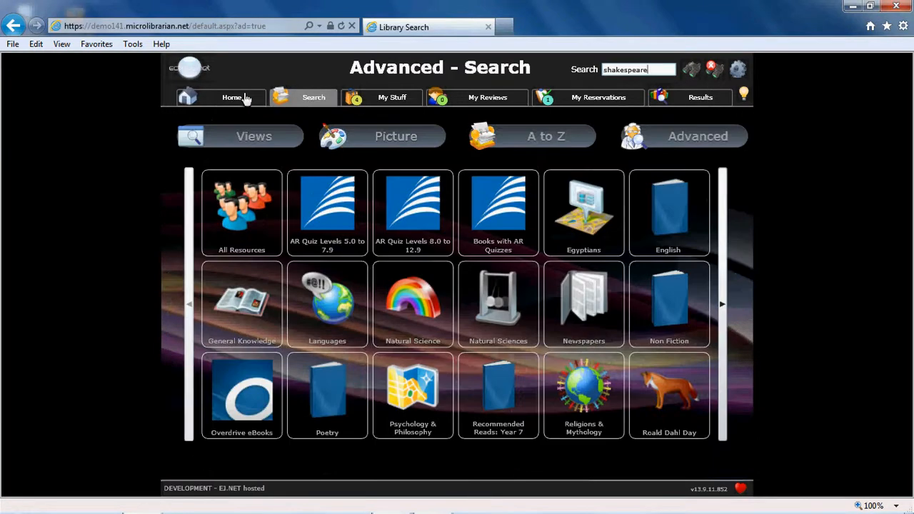
# View WARP: The Reluctant Assassin among My Stuff's four saved books, then return Home.
pyautogui.click(231, 97)
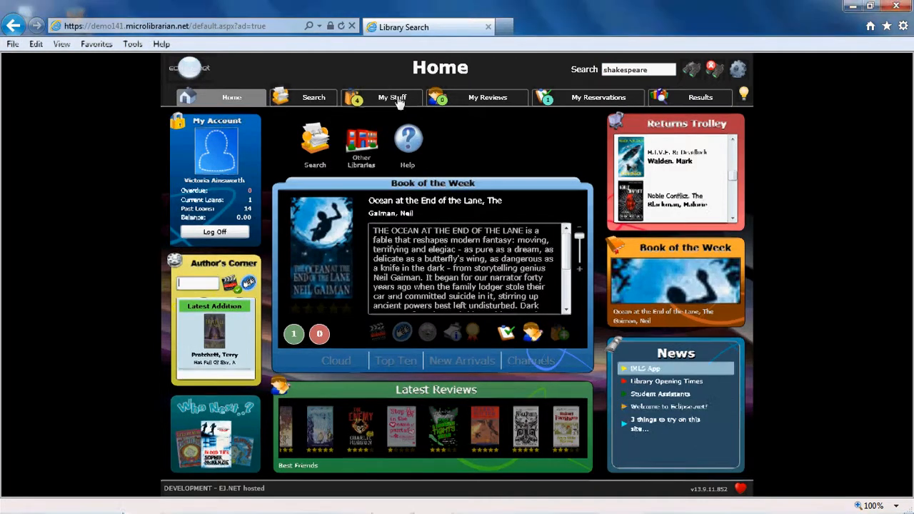
pyautogui.click(392, 97)
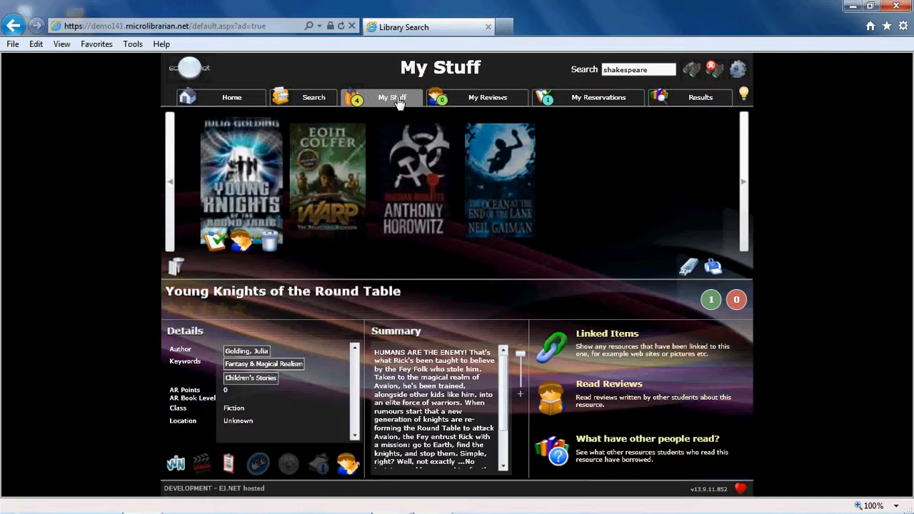
pyautogui.click(327, 182)
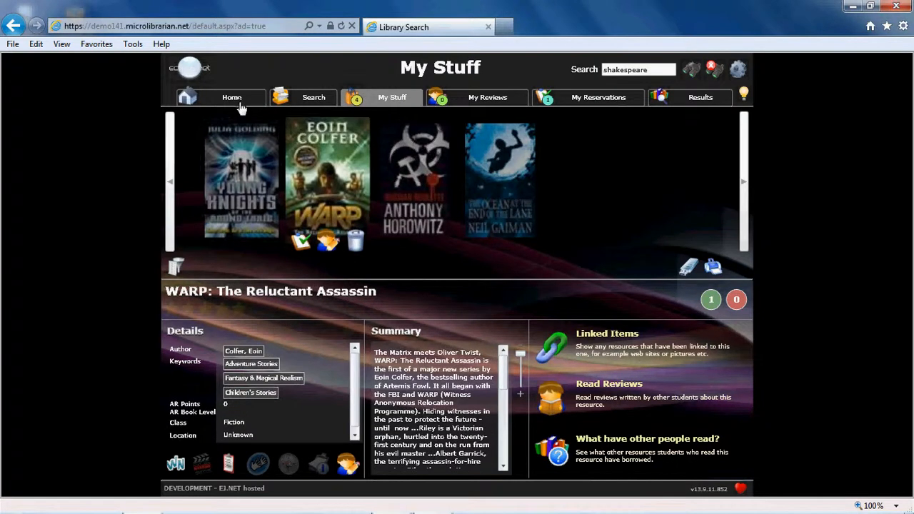
pyautogui.click(231, 97)
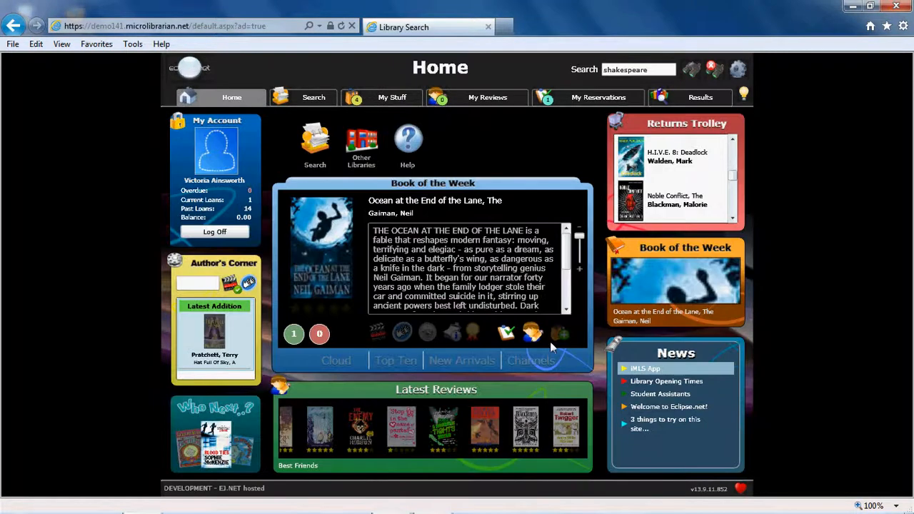
pyautogui.click(644, 367)
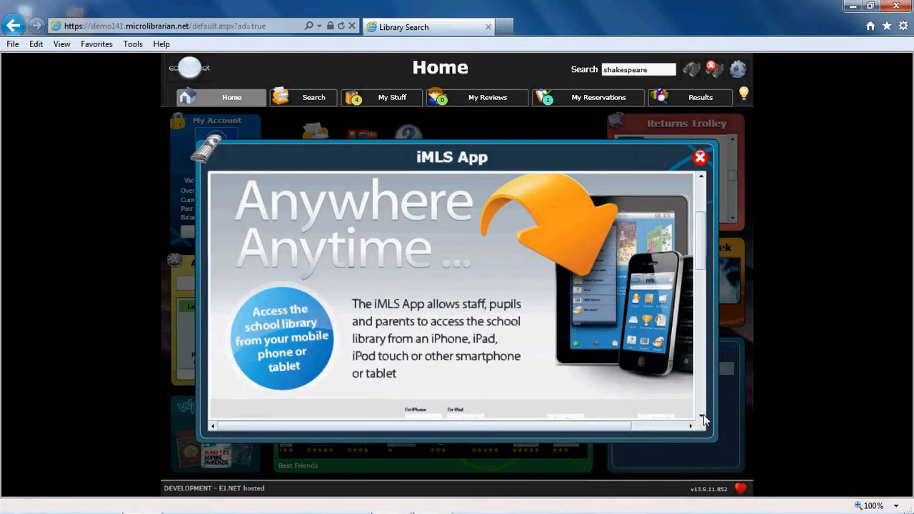
pyautogui.scroll(-3)
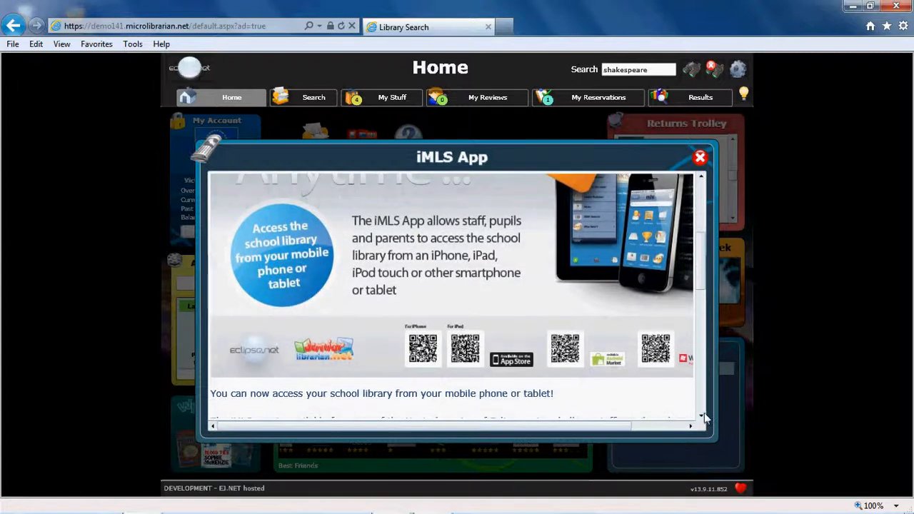
pyautogui.click(700, 157)
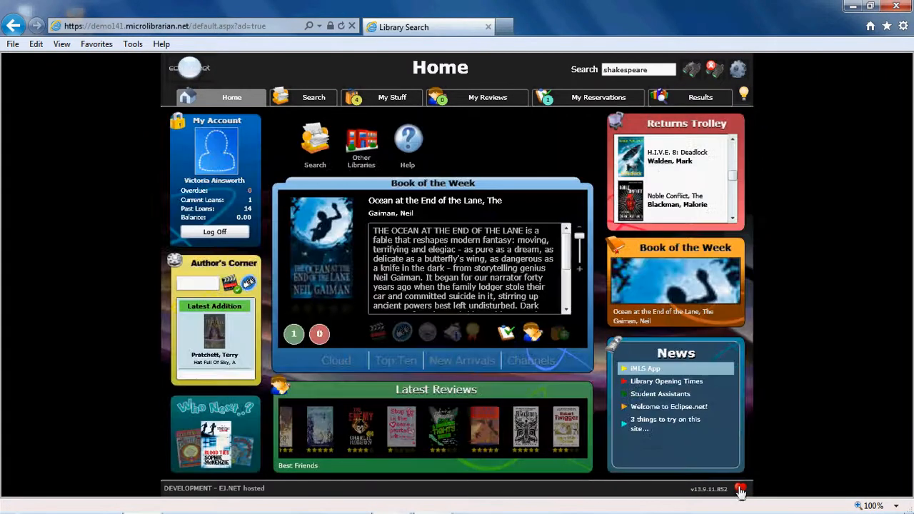
pyautogui.moveTo(742, 489)
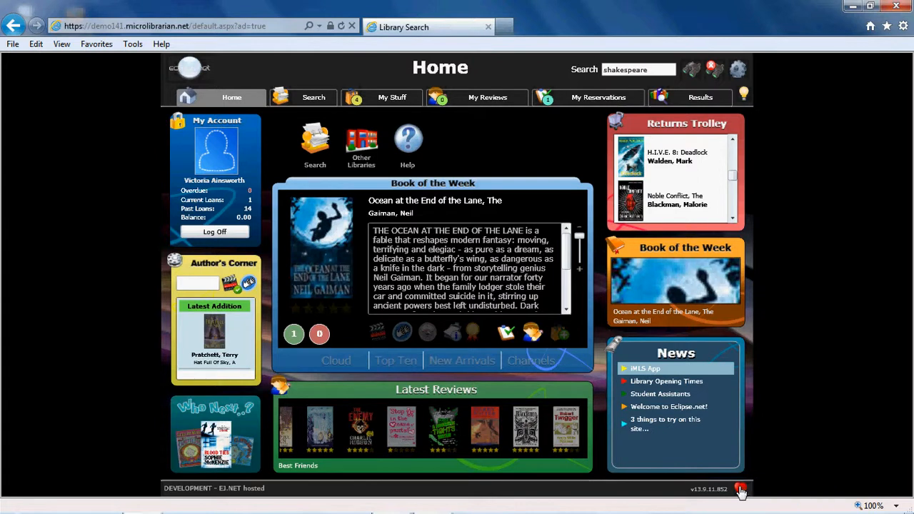
# Apply the Impressions theme and ES - Español language in personal preferences.
pyautogui.click(741, 489)
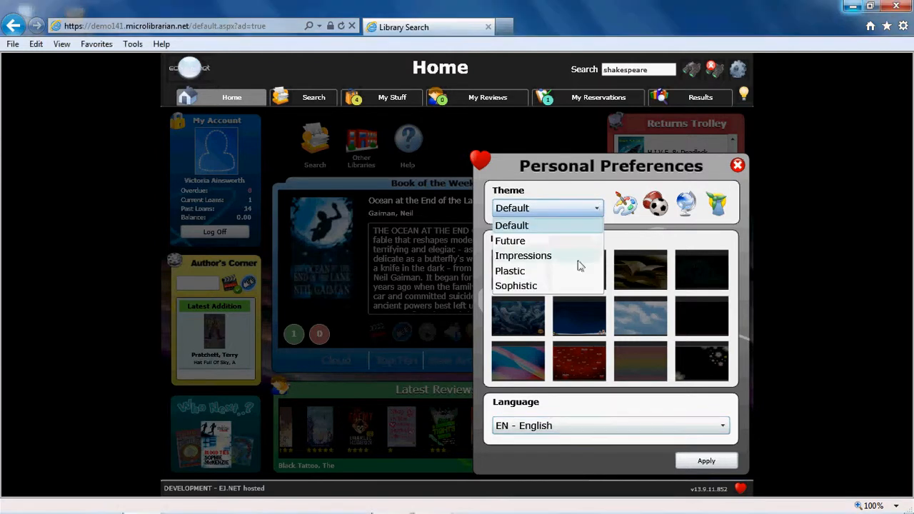
pyautogui.click(523, 255)
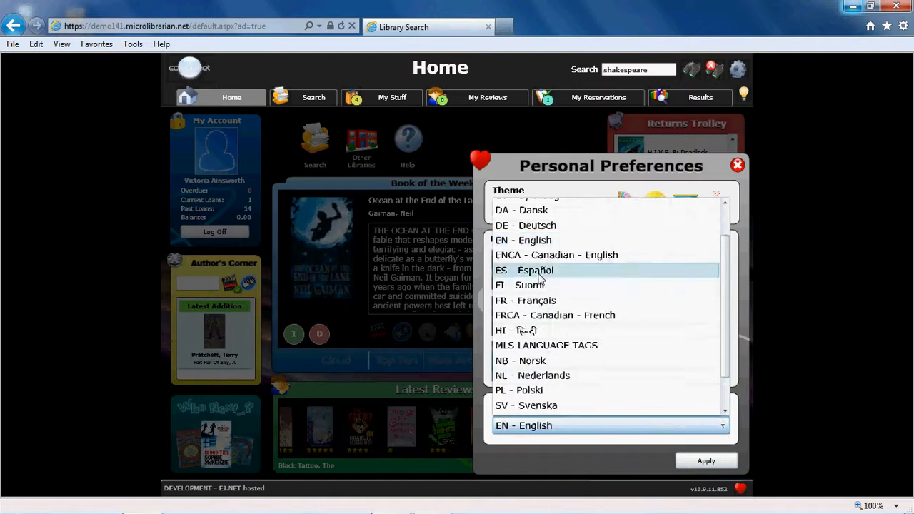
pyautogui.click(525, 270)
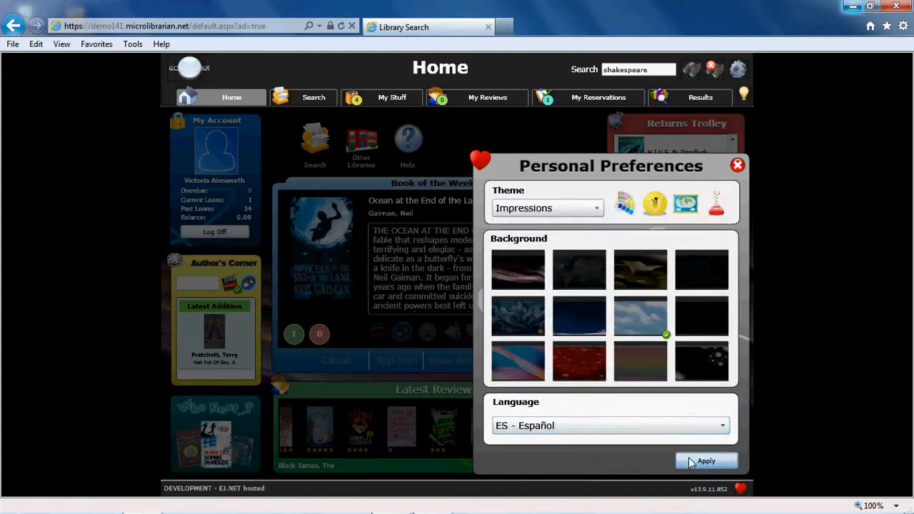
pyautogui.click(706, 461)
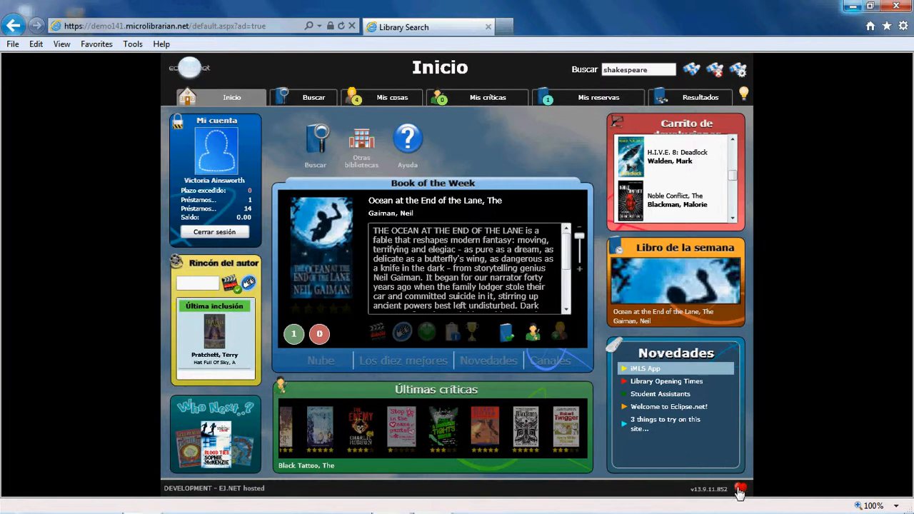
# Set the personal preferences language back to EN - English and apply.
pyautogui.click(739, 490)
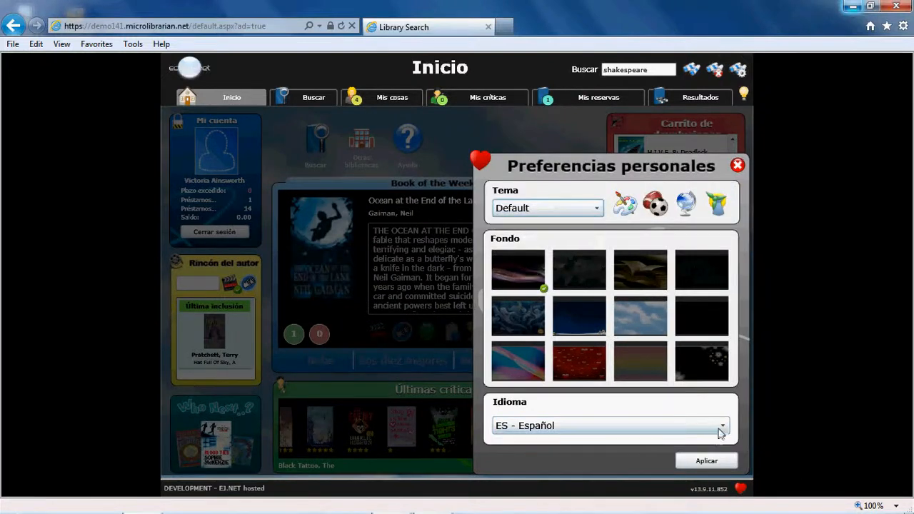
pyautogui.click(722, 426)
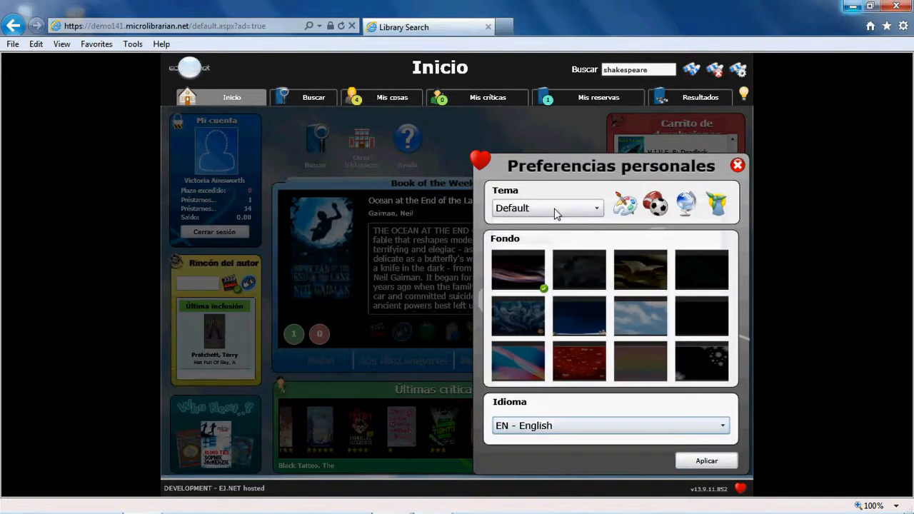
pyautogui.click(738, 165)
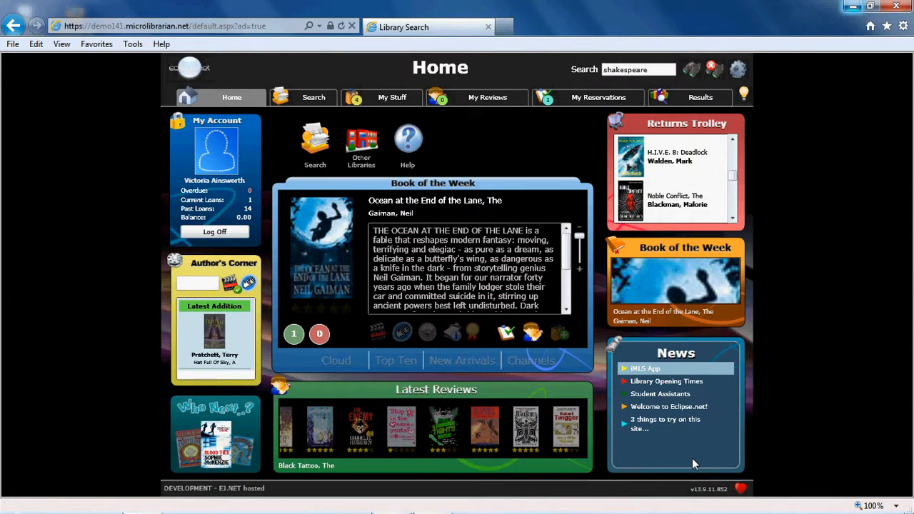
pyautogui.moveTo(757, 122)
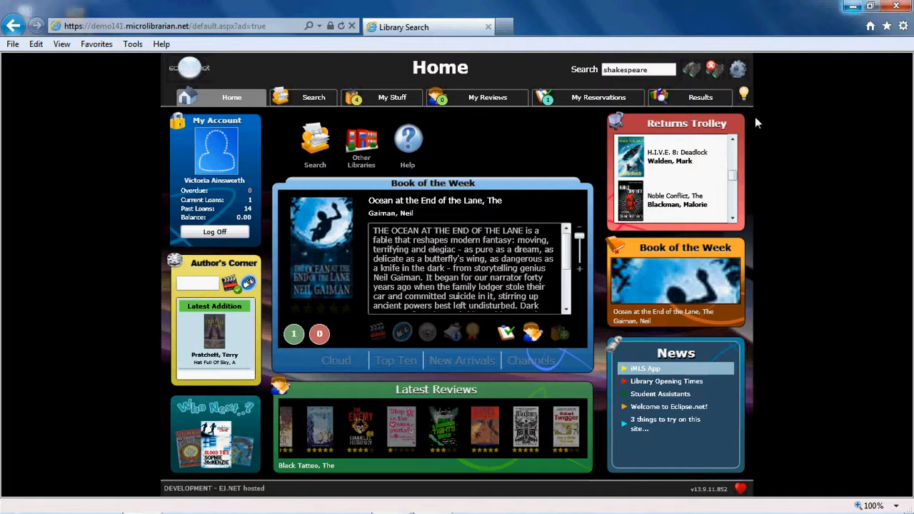
pyautogui.moveTo(744, 93)
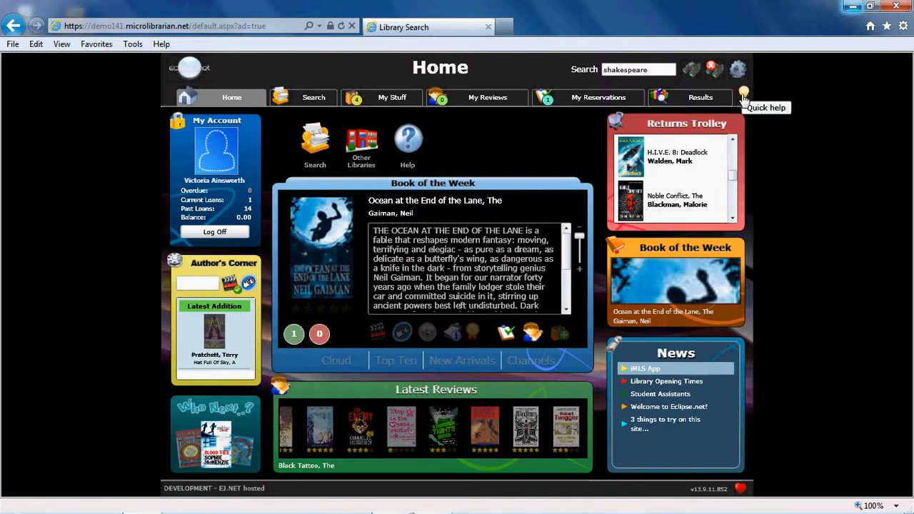
# Open the Eclipse.net Quick Start Guide via the lightbulb icon, then return to Library Search.
pyautogui.click(743, 93)
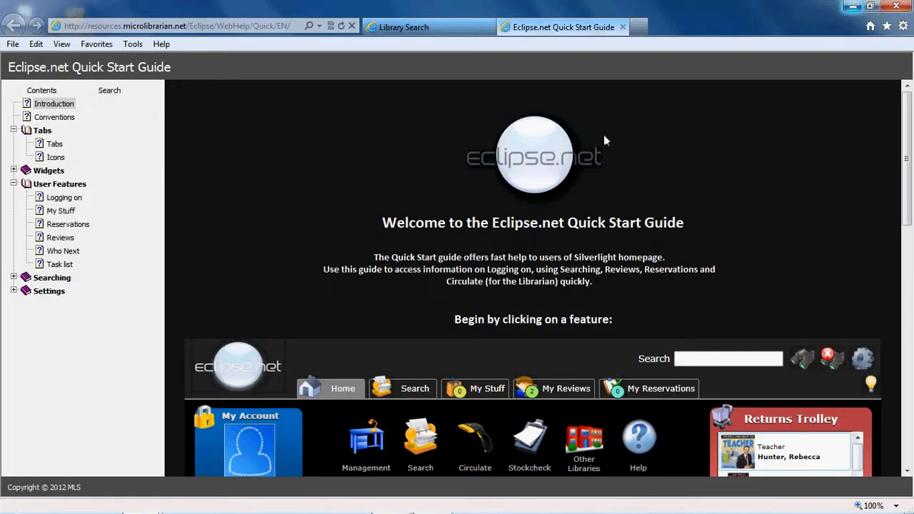
pyautogui.click(403, 27)
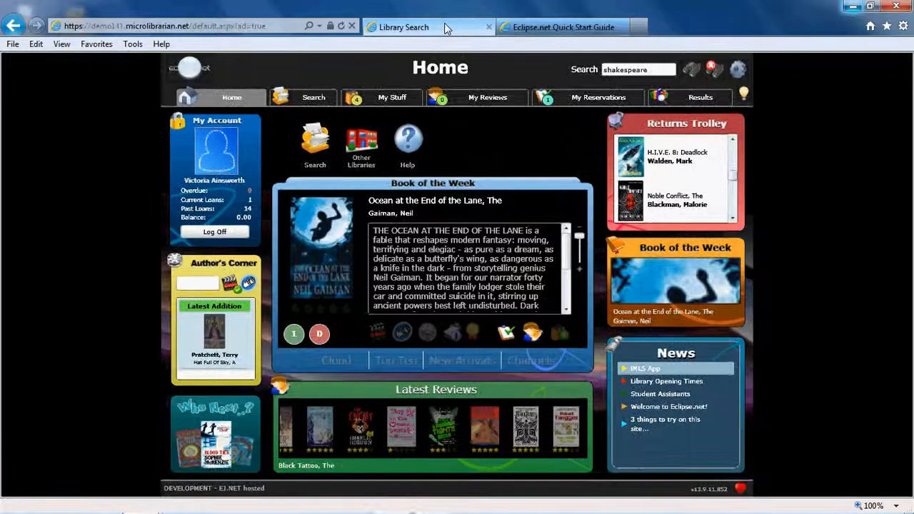